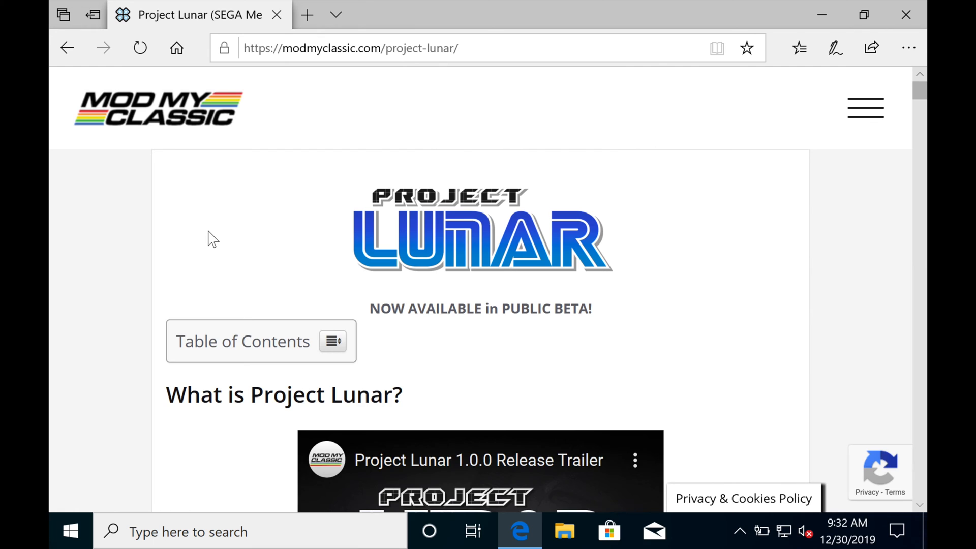
# Step: Scroll the Project Lunar page down to the installer and portable download links
pyautogui.scroll(-3)
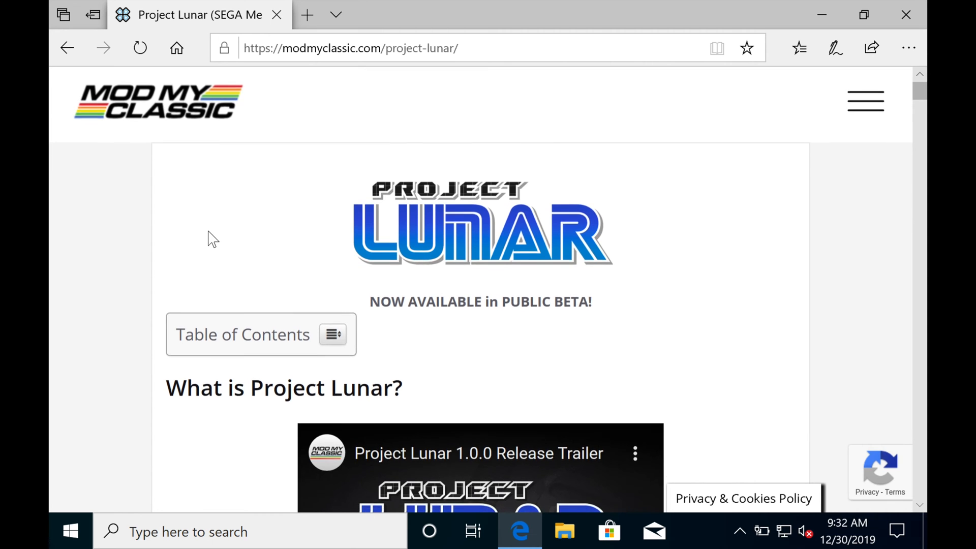
pyautogui.scroll(-3)
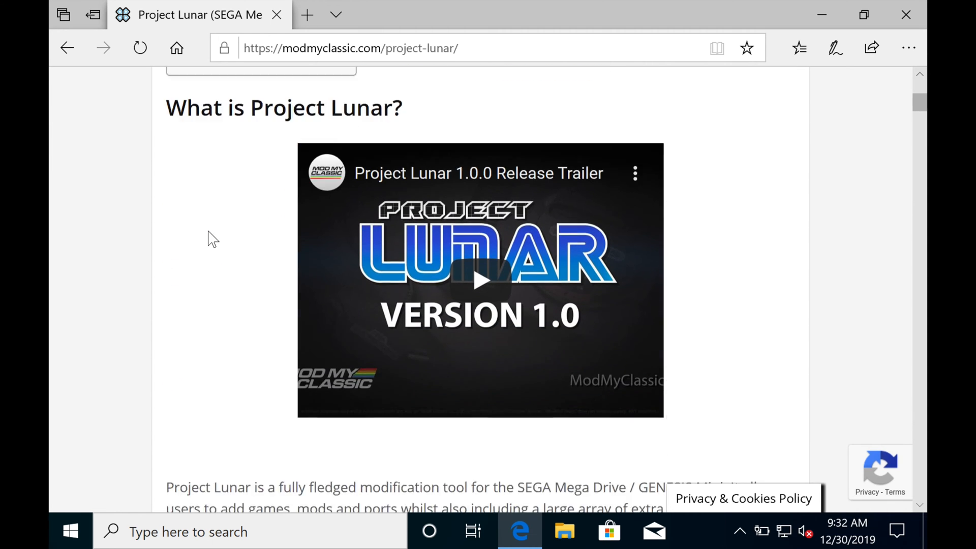
pyautogui.scroll(-3)
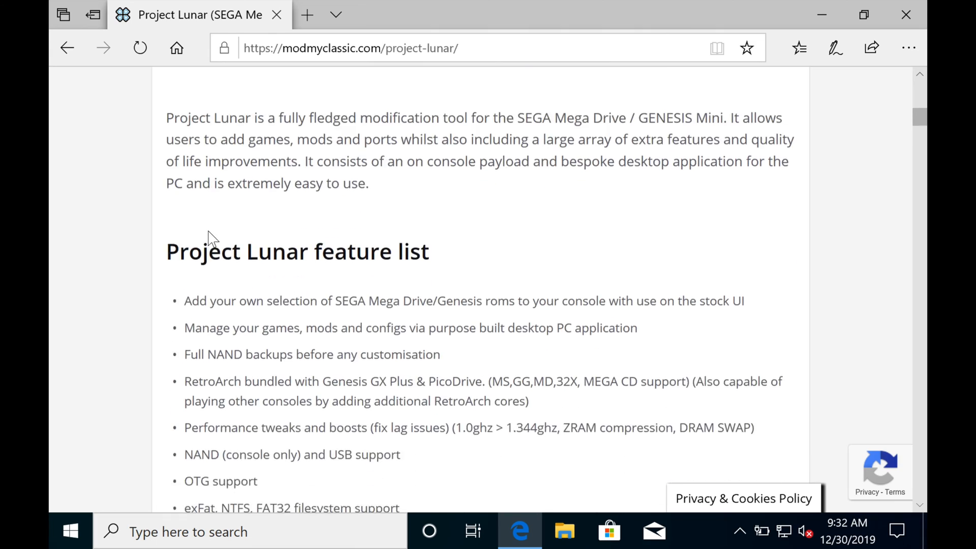
pyautogui.scroll(-3)
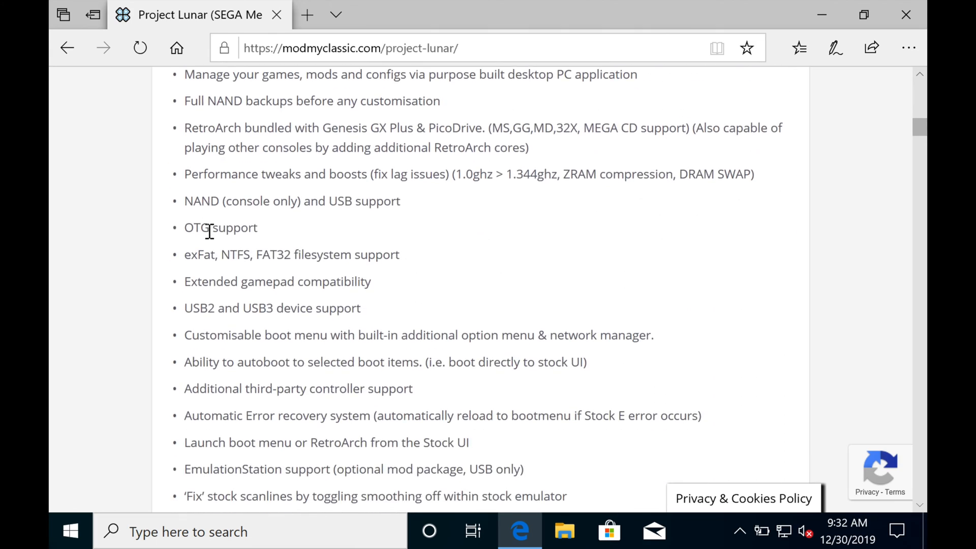
pyautogui.scroll(-3)
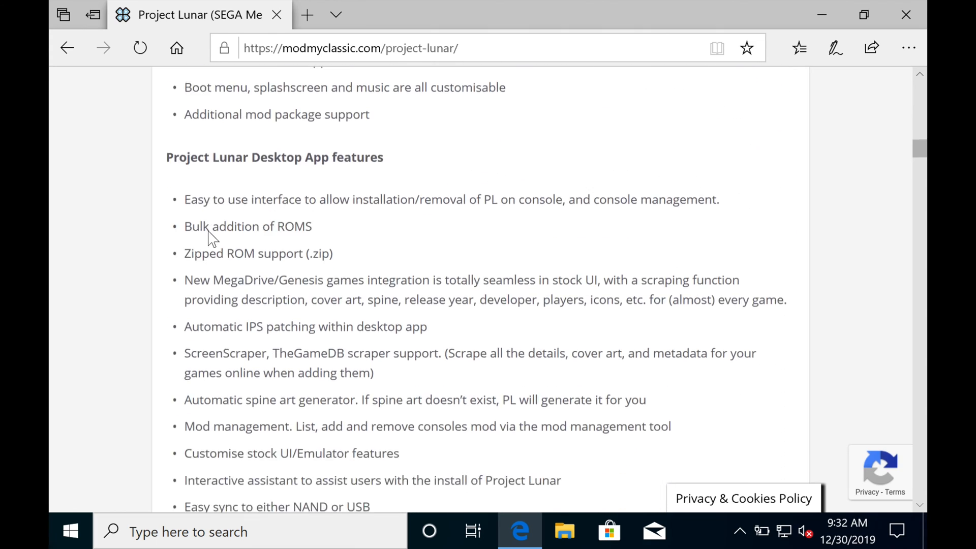
pyautogui.scroll(-3)
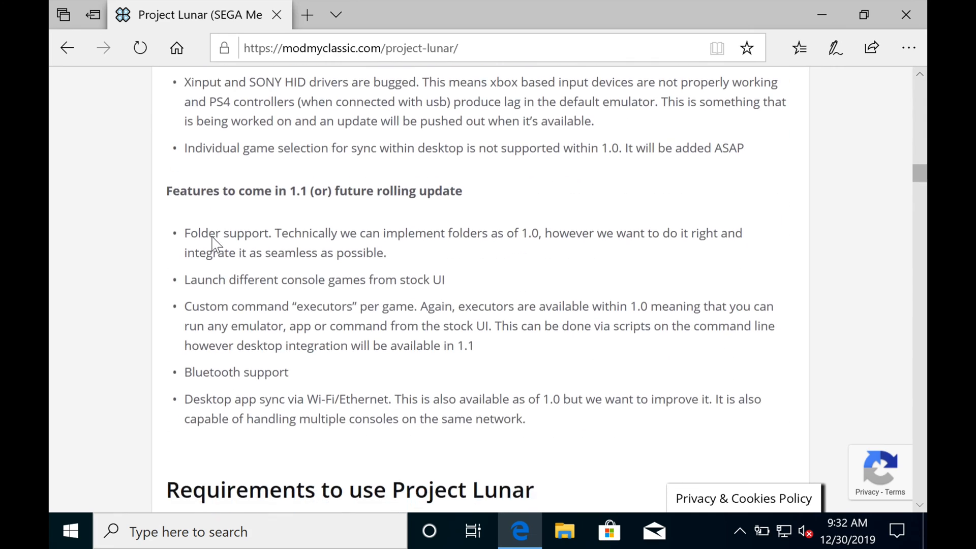
pyautogui.scroll(-3)
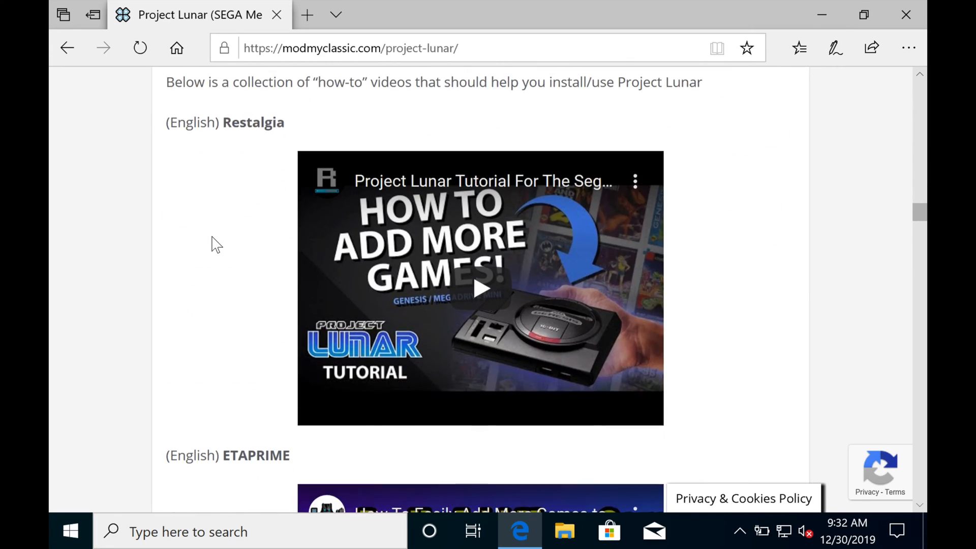
pyautogui.scroll(-3)
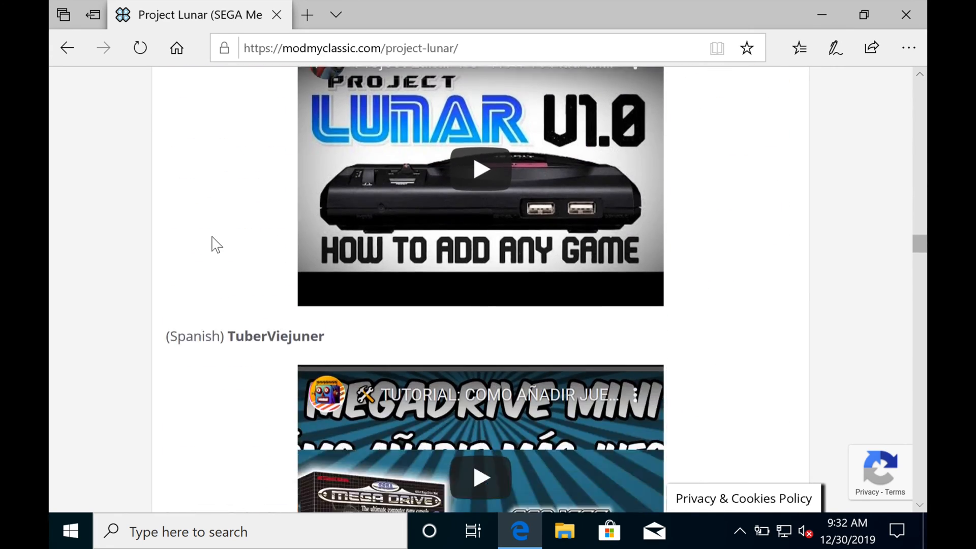
pyautogui.scroll(-3)
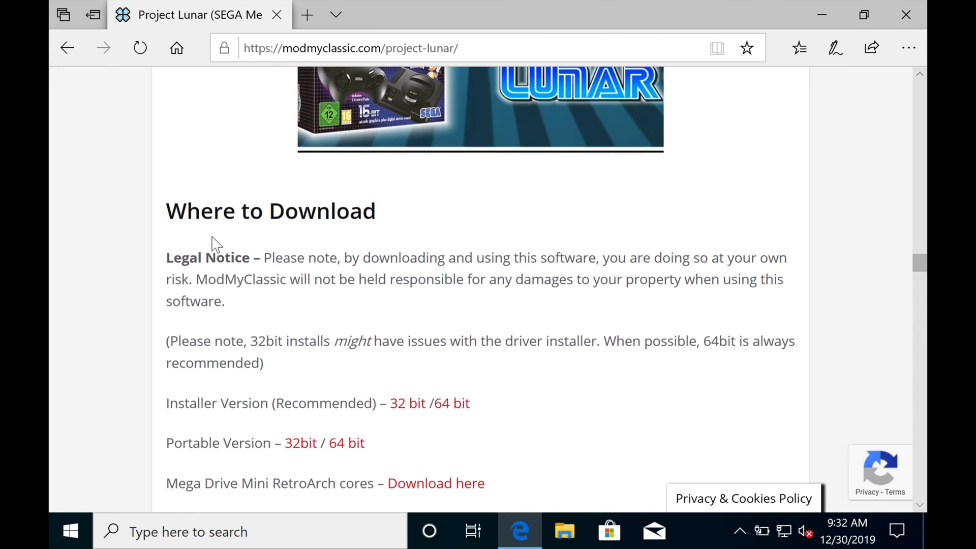
pyautogui.scroll(-3)
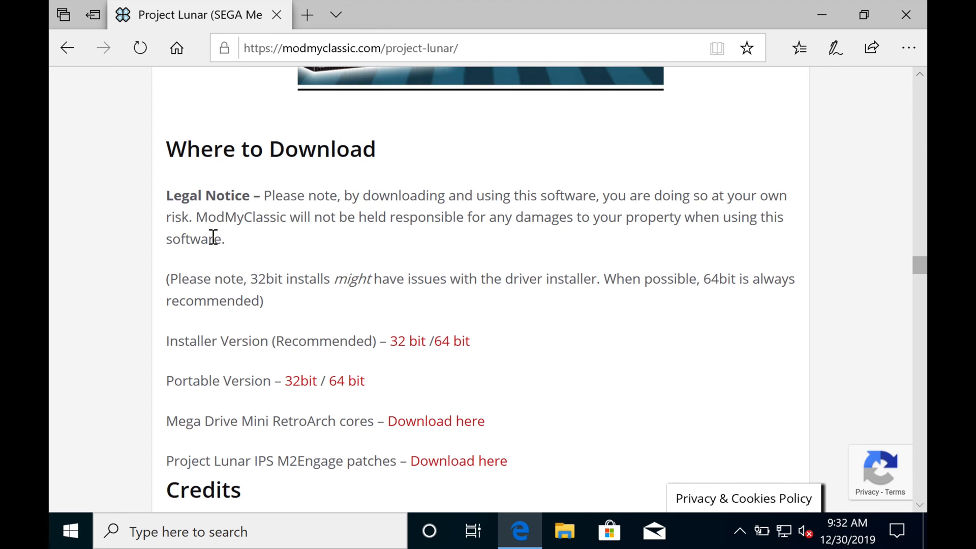
pyautogui.moveTo(170, 346)
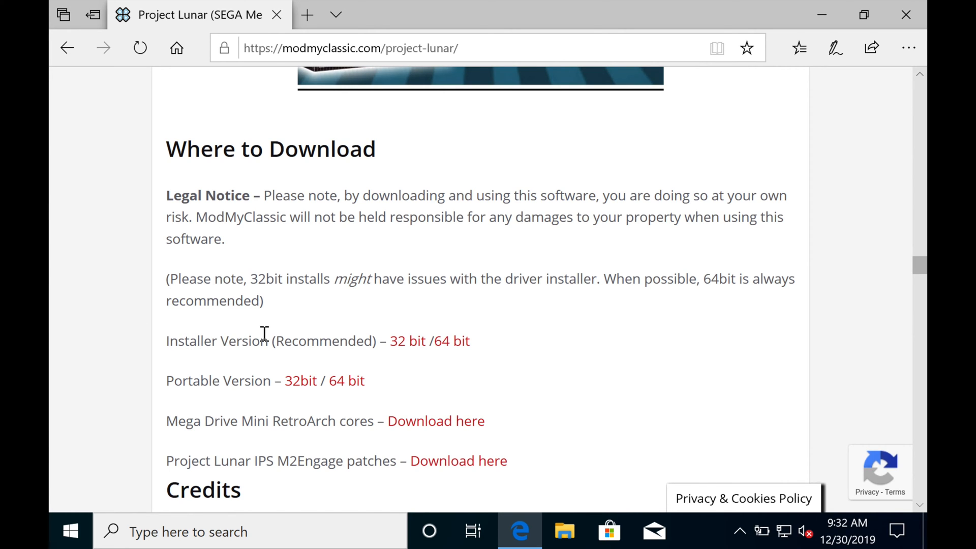
pyautogui.moveTo(374, 341)
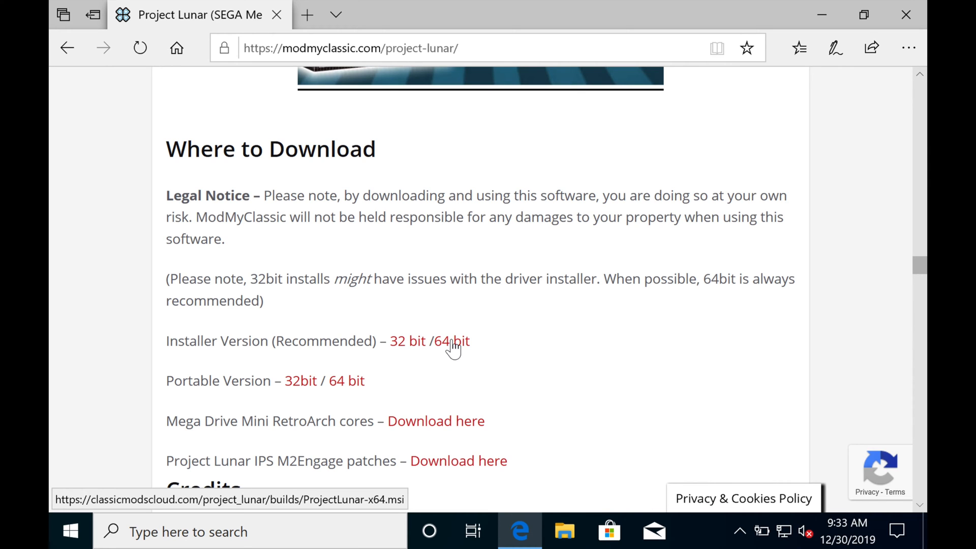
# Step: Download and save the 64-bit installer ProjectLunar-x64.msi from the Installer Version links
pyautogui.click(452, 340)
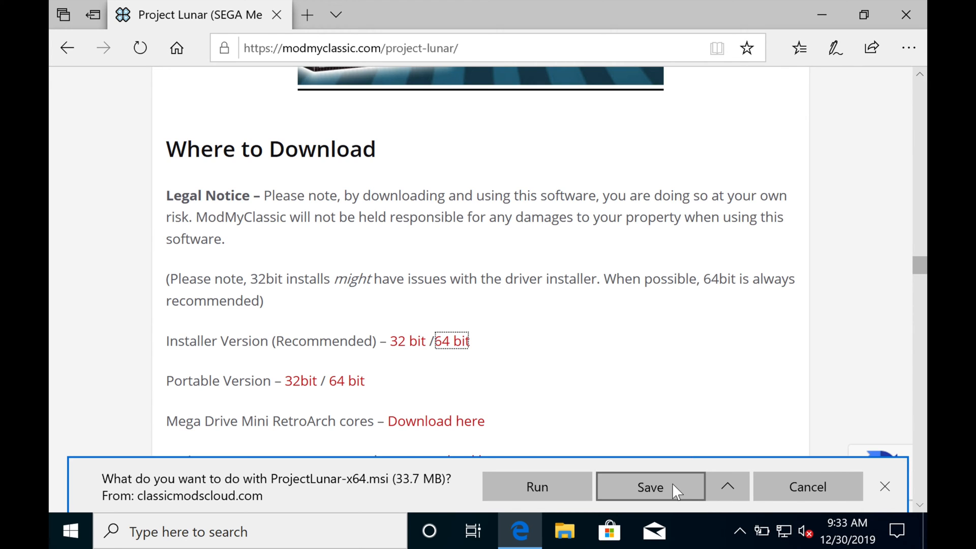
pyautogui.click(649, 487)
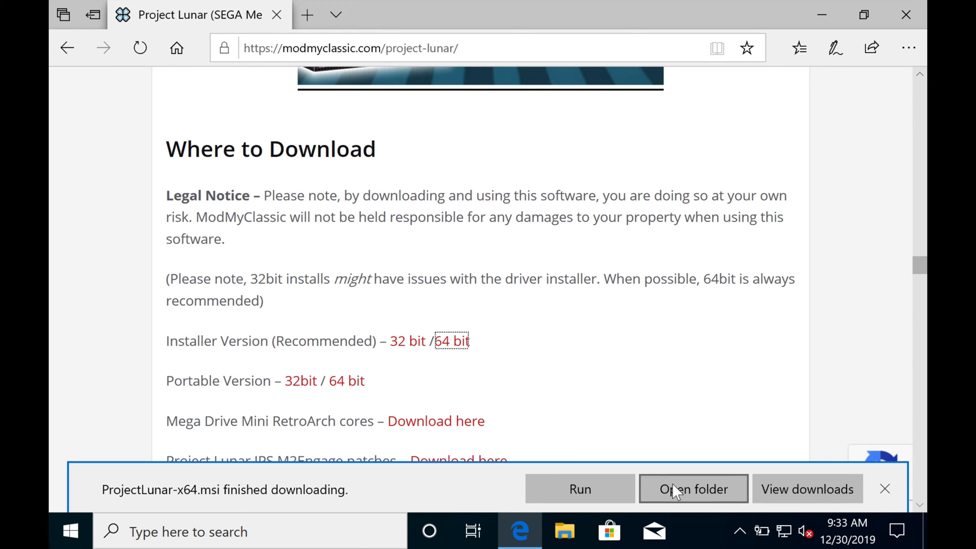
pyautogui.moveTo(722, 487)
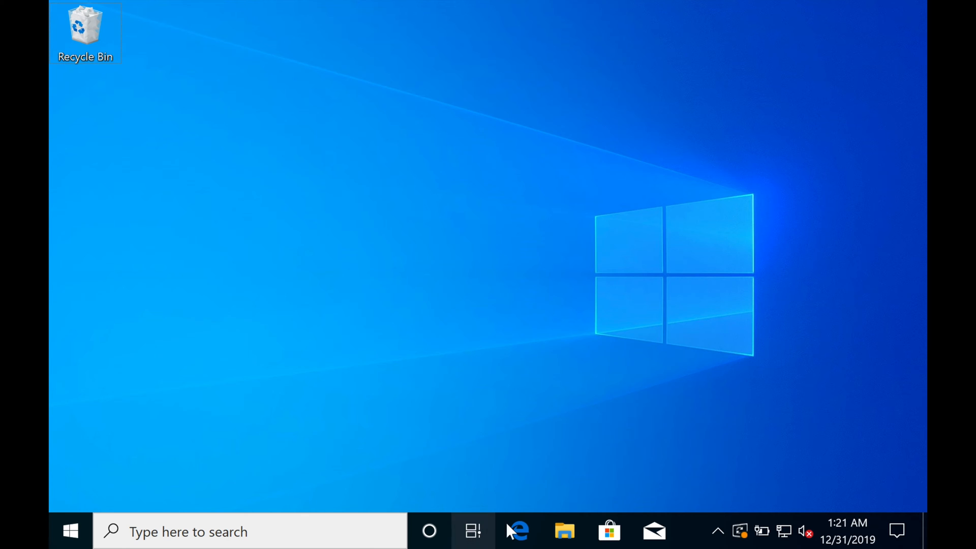
# Step: Launch ProjectLunar-x64 from the Downloads folder in File Explorer
pyautogui.click(563, 532)
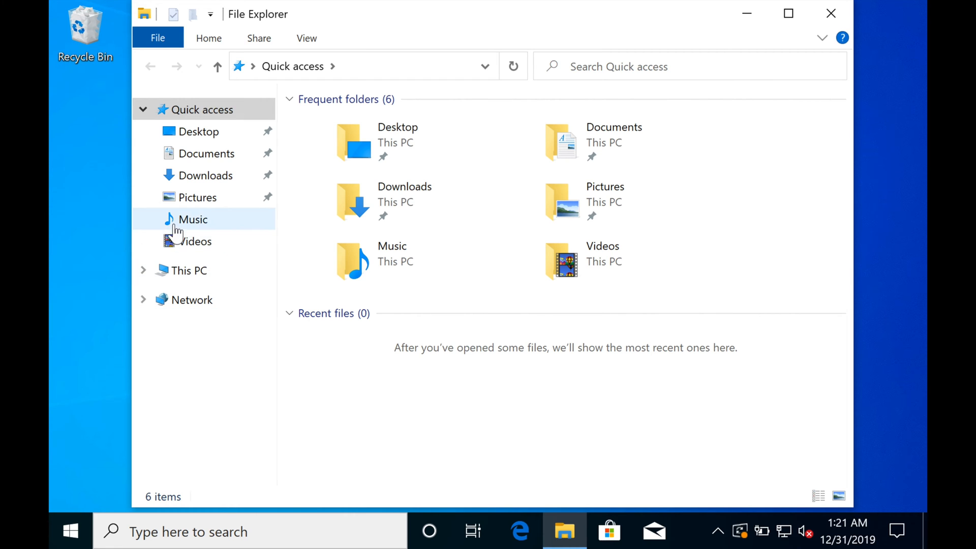
pyautogui.moveTo(193, 175)
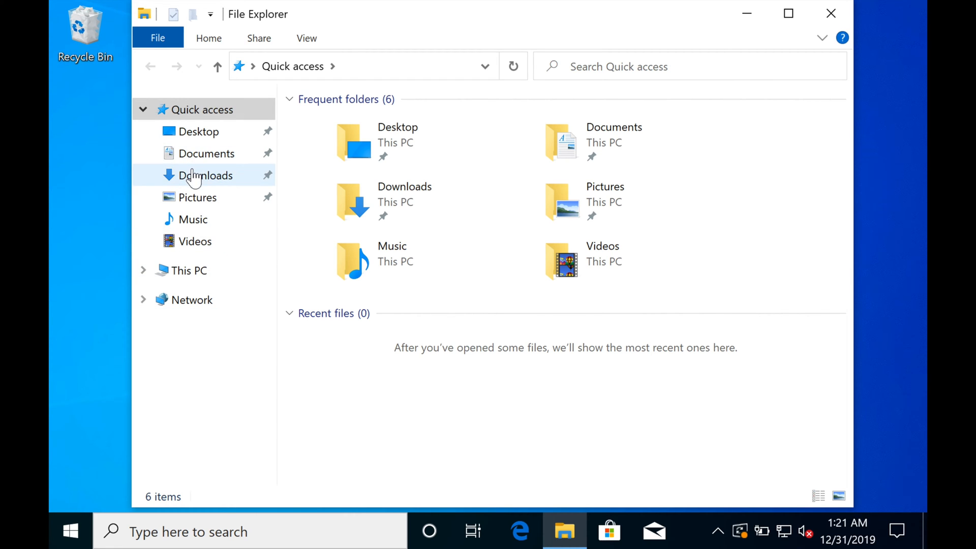
pyautogui.click(205, 175)
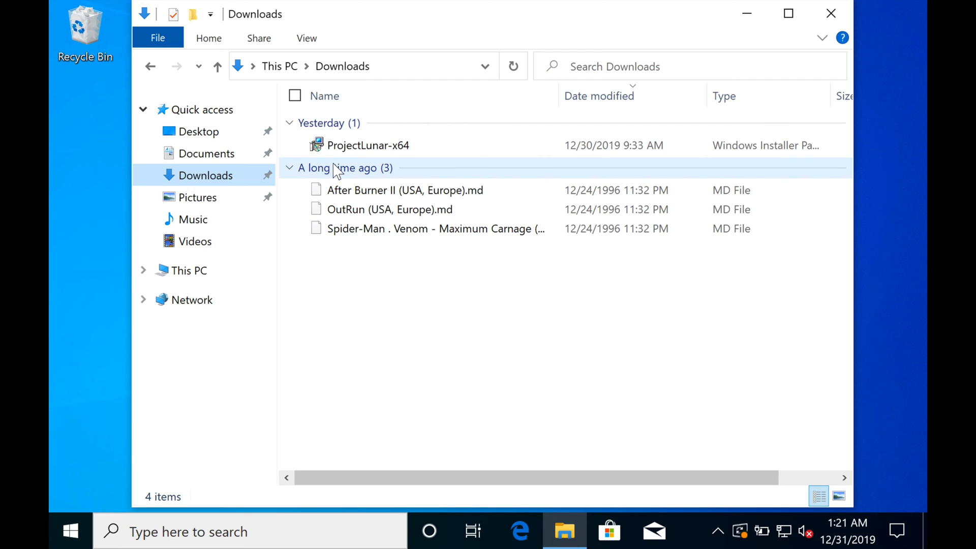
pyautogui.moveTo(367, 145)
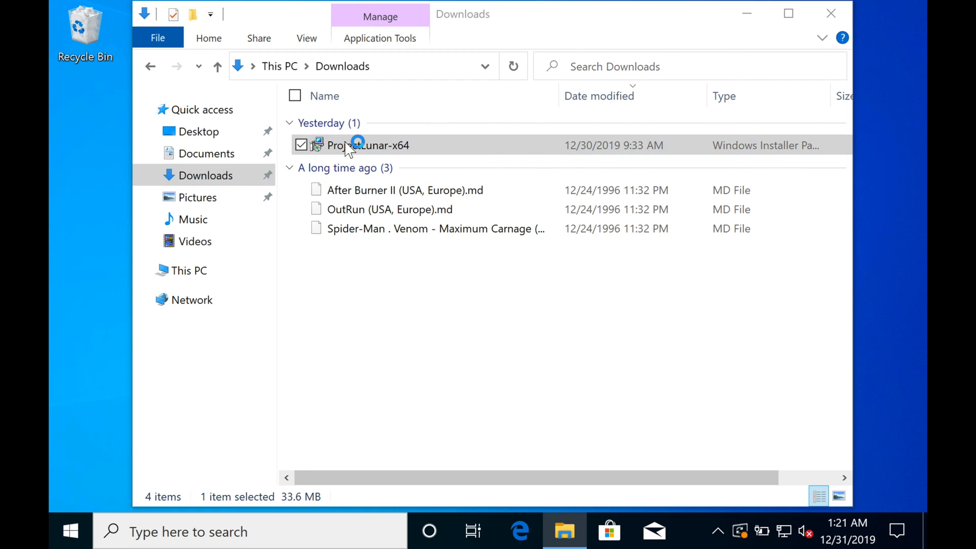
pyautogui.doubleClick(366, 145)
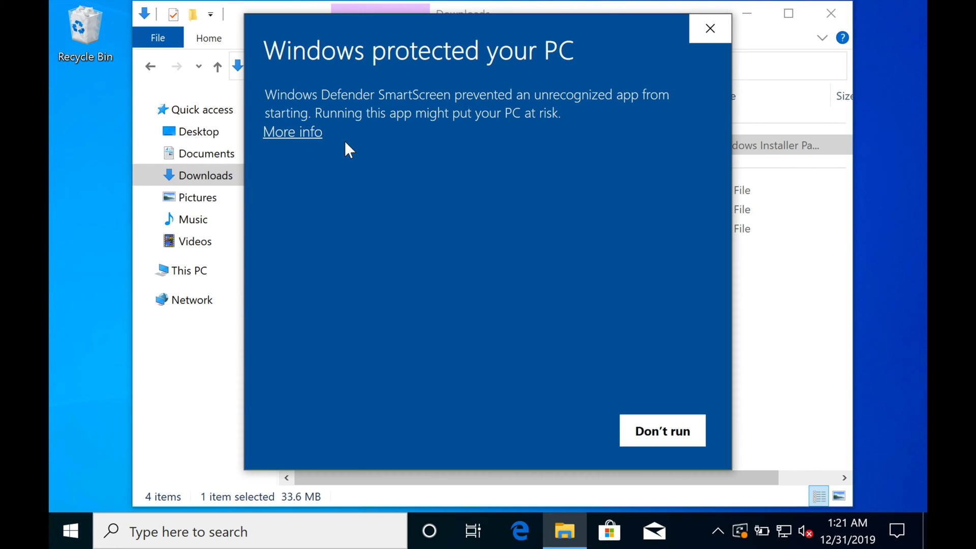
# Step: Bypass the SmartScreen warning with More info and Run anyway to open the Setup Wizard
pyautogui.click(291, 131)
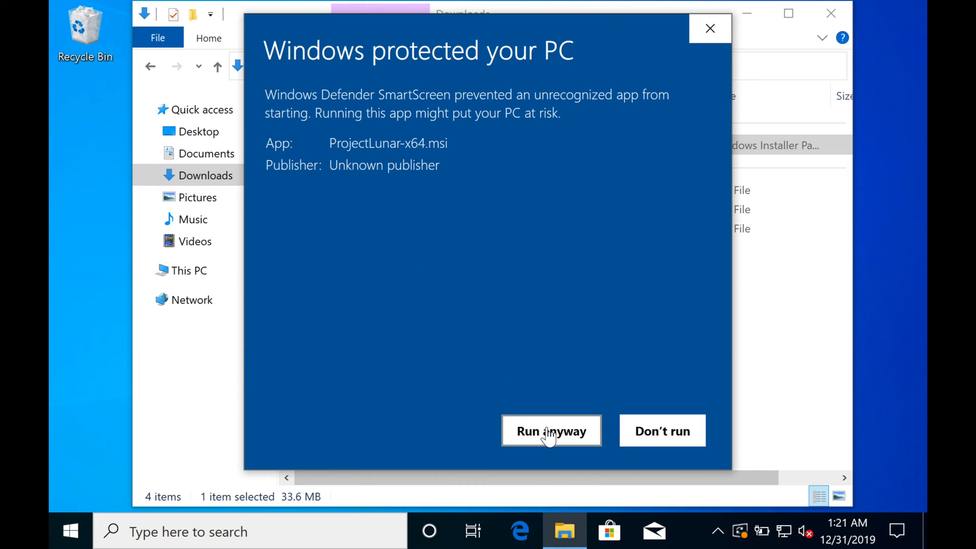
pyautogui.click(551, 431)
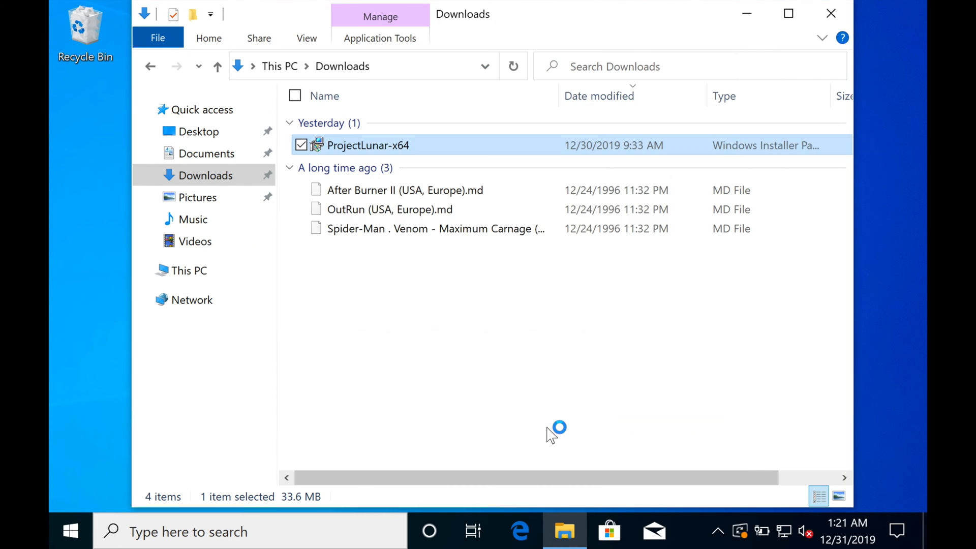
pyautogui.doubleClick(367, 145)
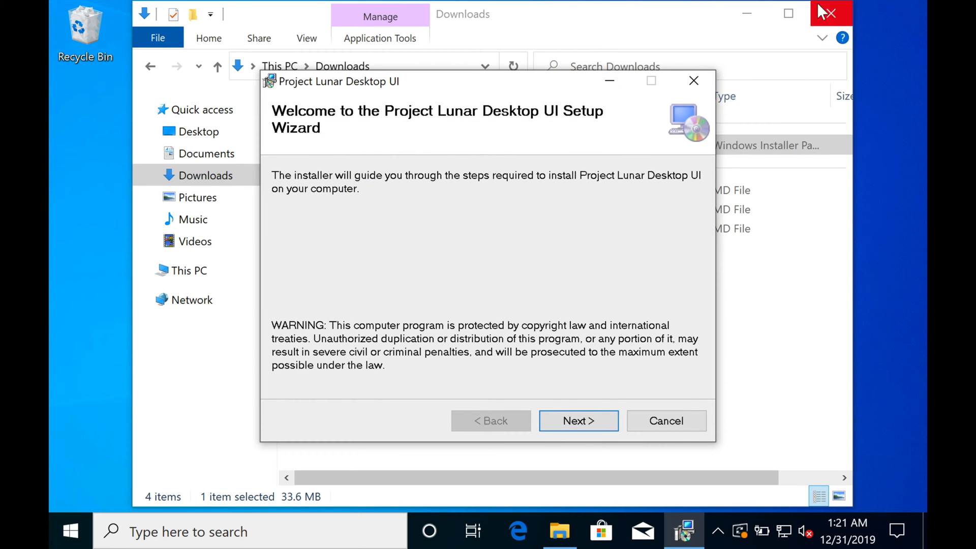
# Step: Step through the Setup Wizard, approve User Account Control, and close the completed installer
pyautogui.click(830, 14)
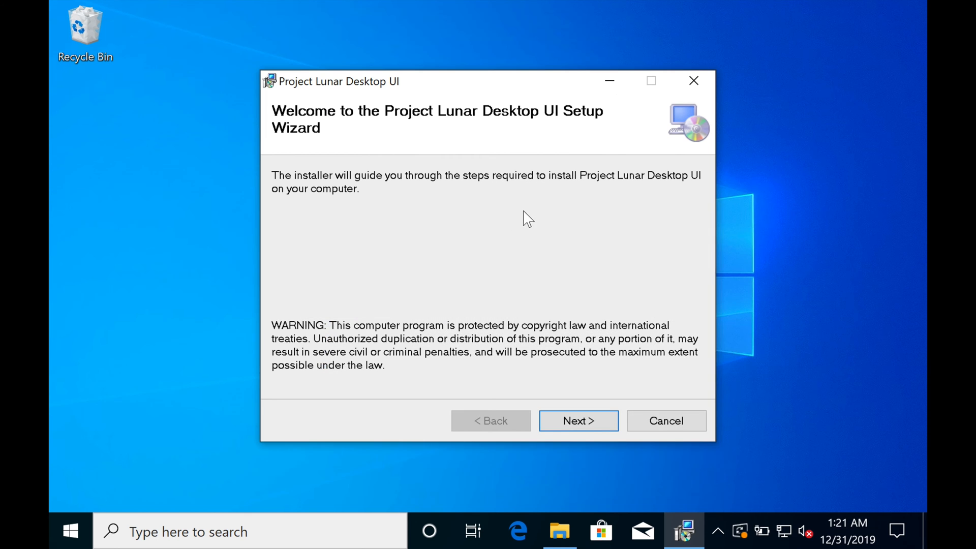
pyautogui.moveTo(577, 363)
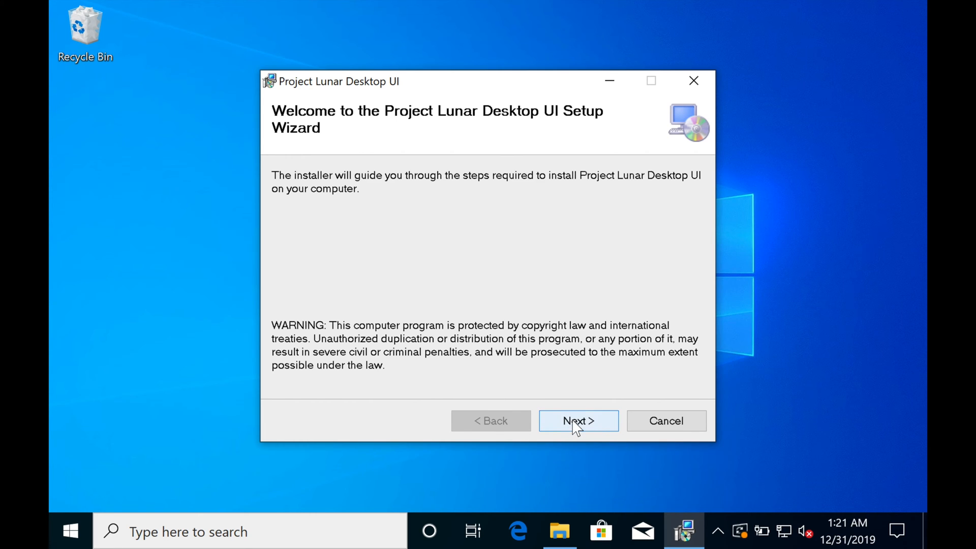
pyautogui.click(577, 420)
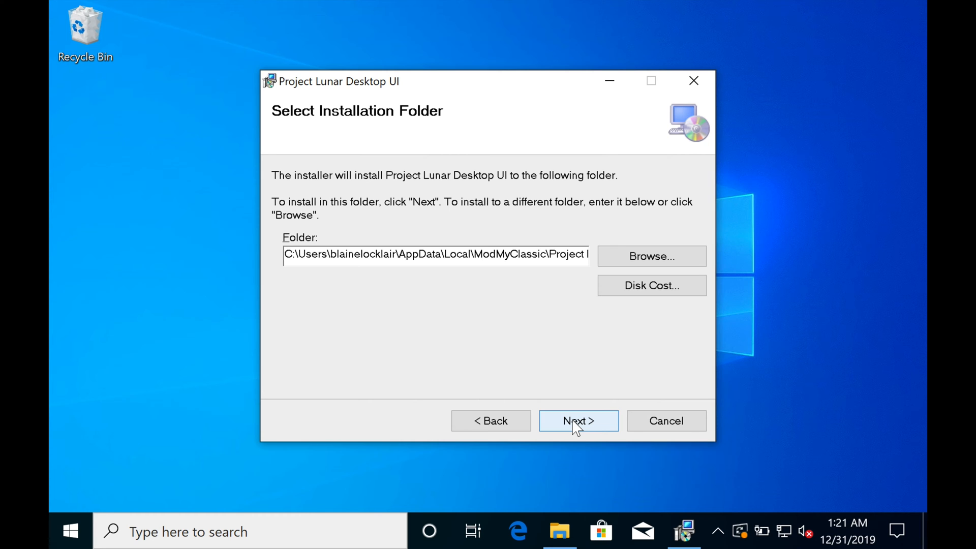
pyautogui.click(577, 421)
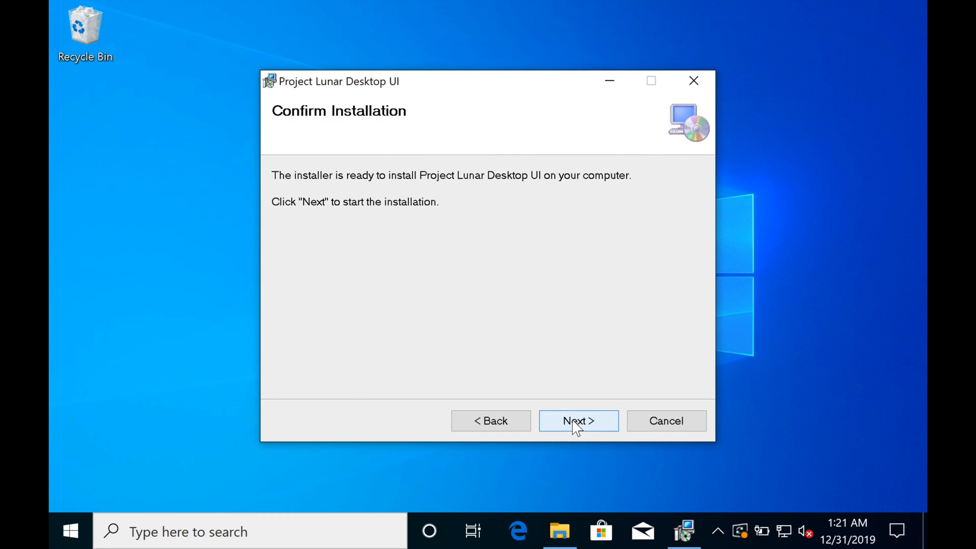
pyautogui.click(577, 421)
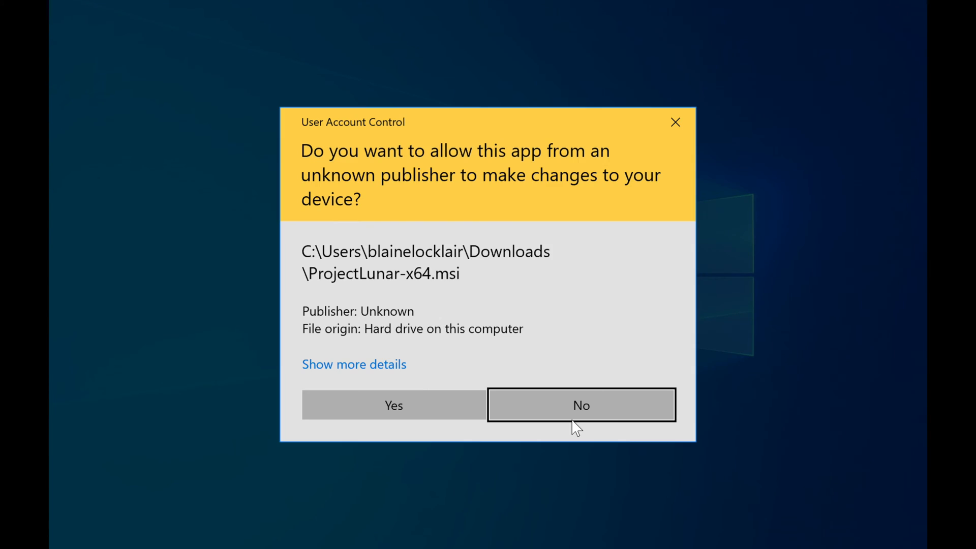
pyautogui.moveTo(393, 405)
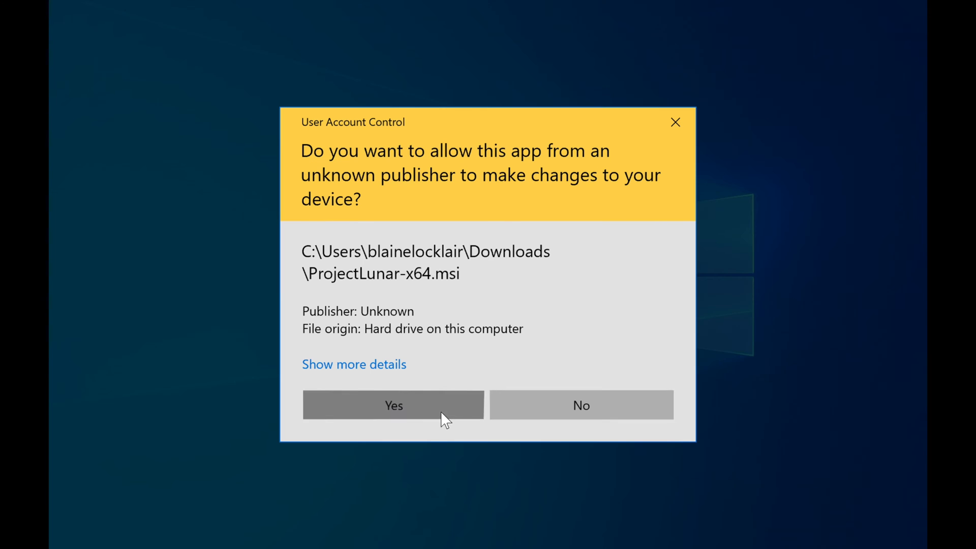
pyautogui.click(393, 405)
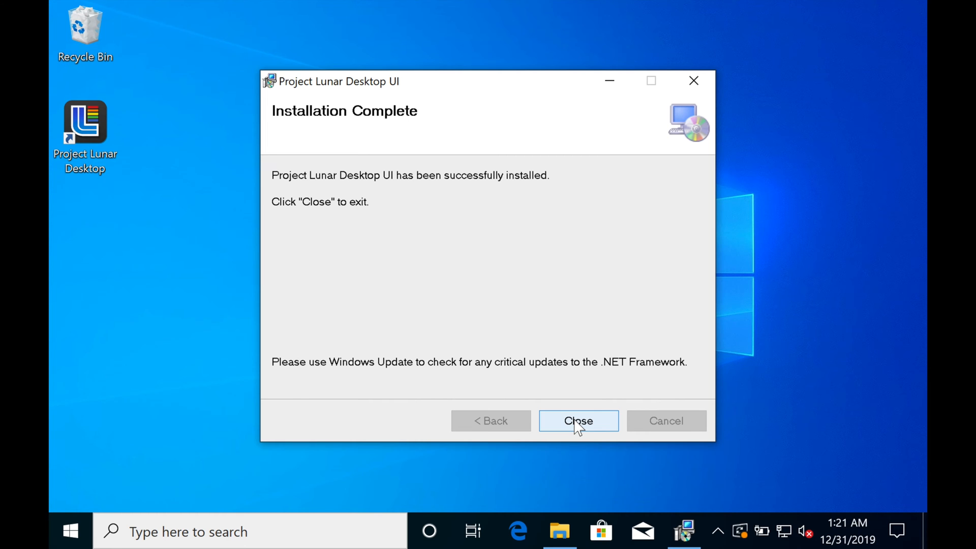
pyautogui.click(577, 421)
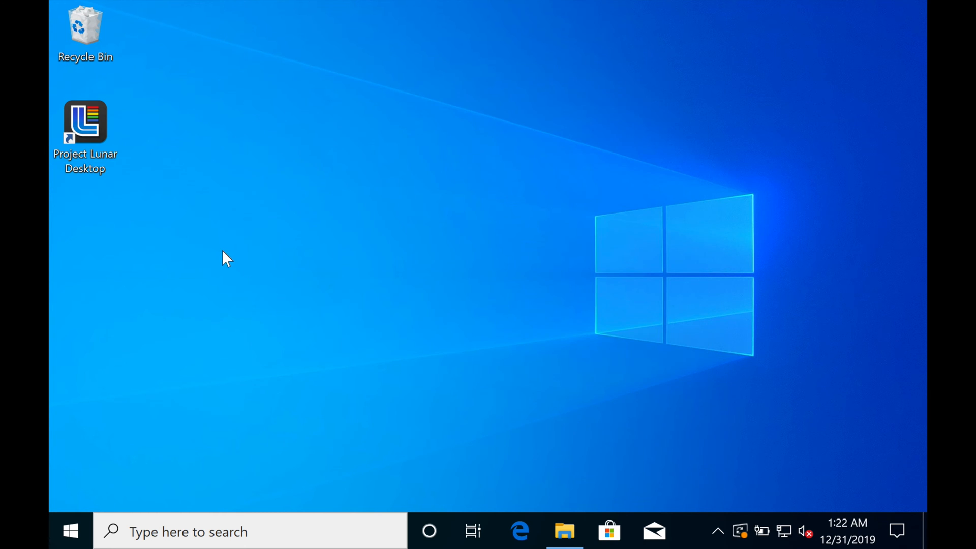
# Step: Open Project Lunar Desktop from its desktop shortcut and choose Install/Uninstall
pyautogui.click(85, 125)
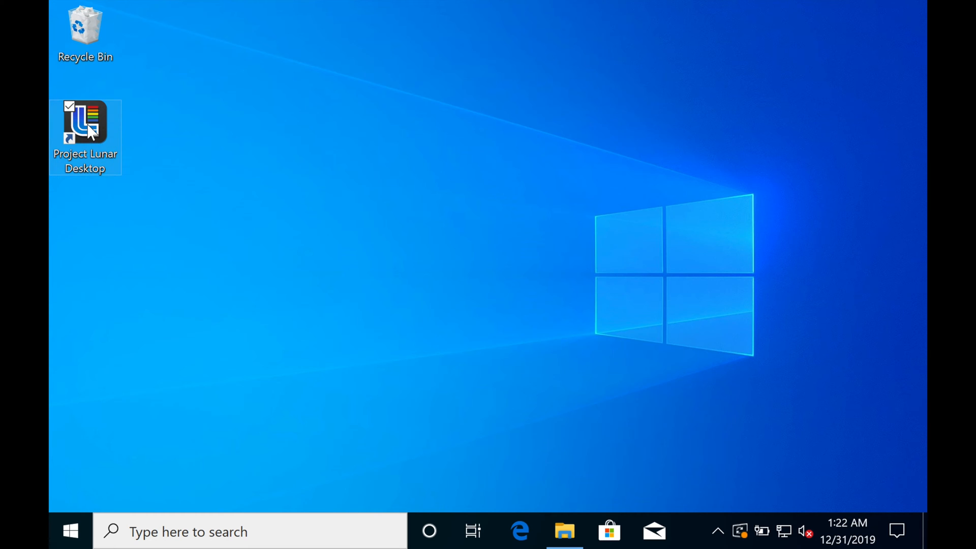
pyautogui.doubleClick(86, 121)
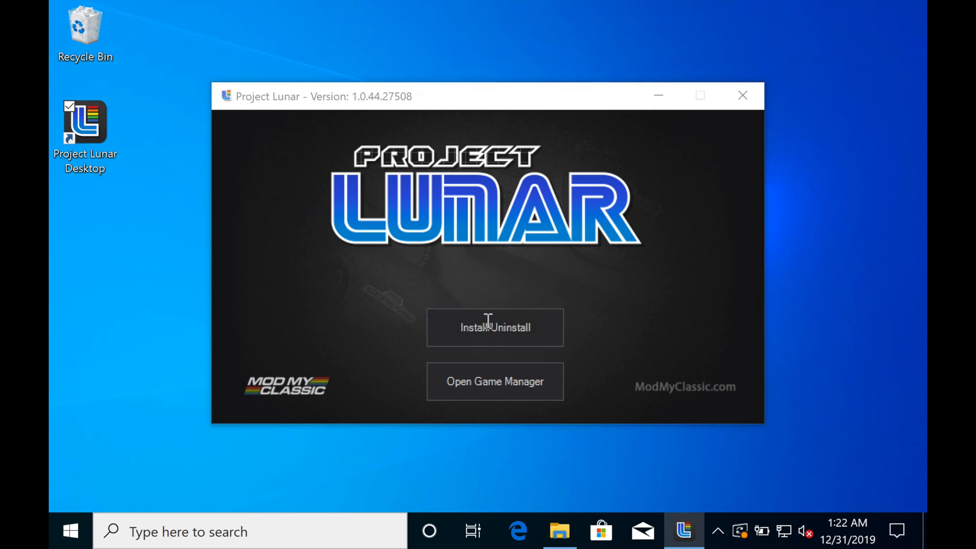
pyautogui.click(494, 328)
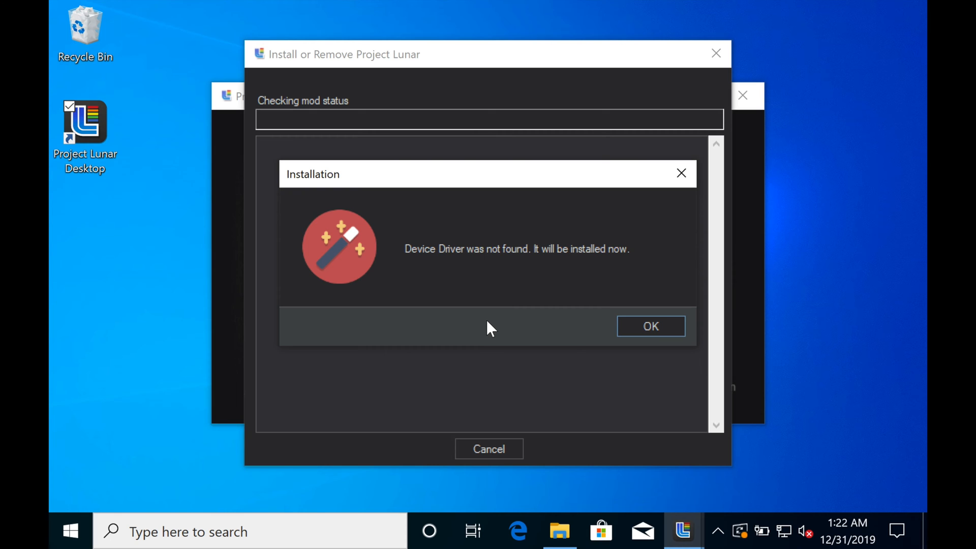
pyautogui.moveTo(650, 327)
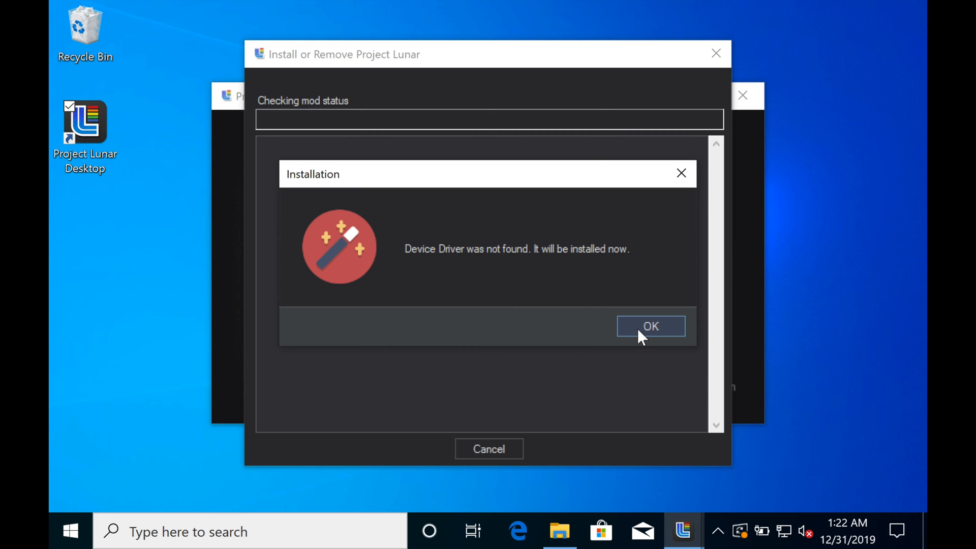
# Step: Accept the Device Driver not found notice and allow classic_driver.exe to install
pyautogui.click(650, 326)
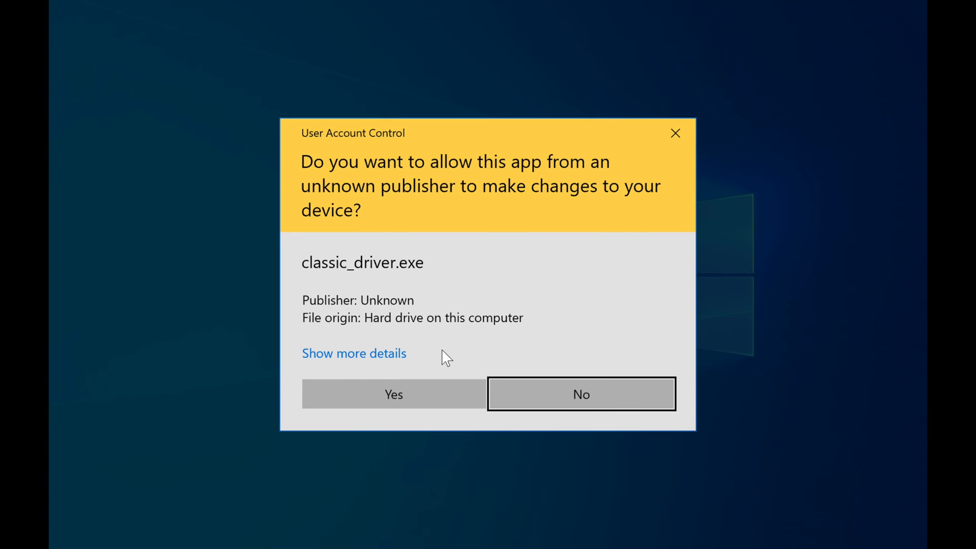
pyautogui.click(393, 394)
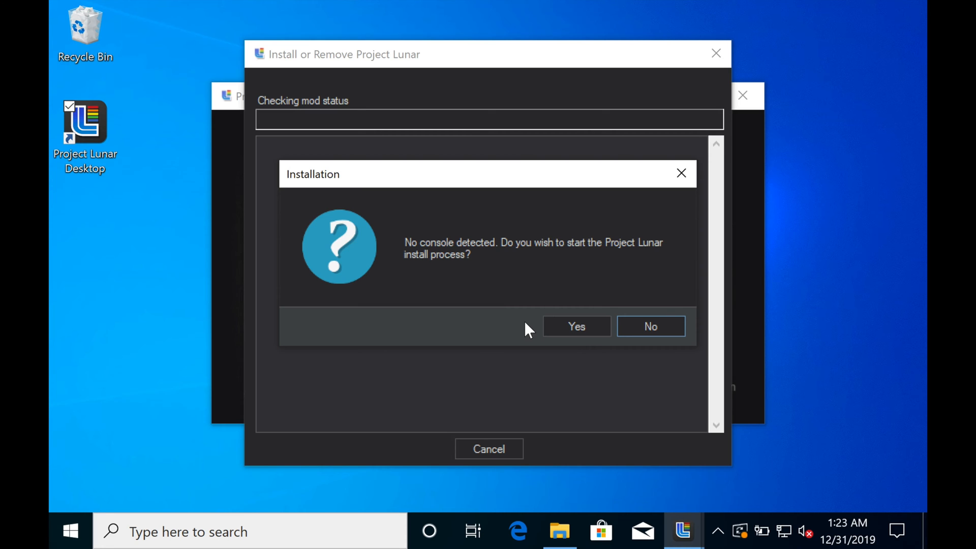
# Step: Accept starting the install on the No console detected prompt and open the tutorial
pyautogui.click(576, 326)
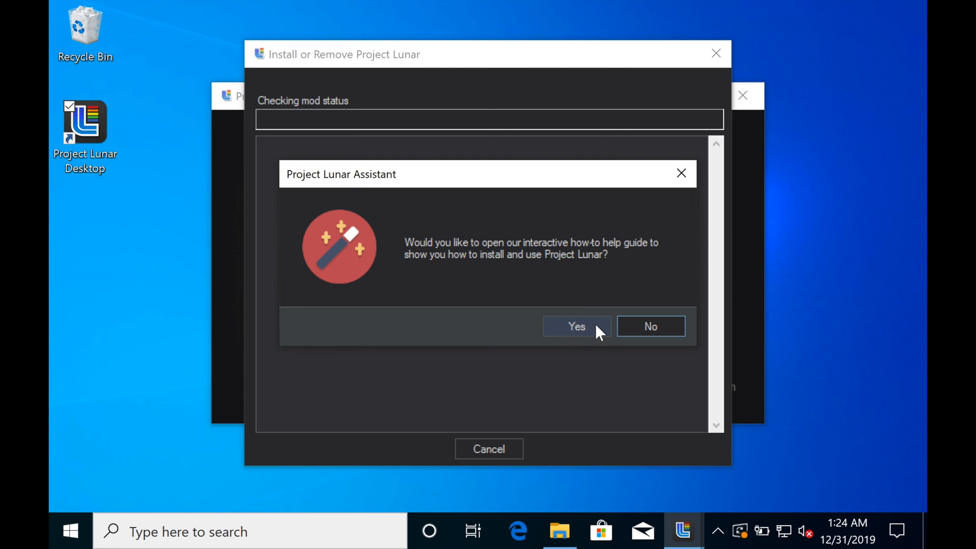
pyautogui.moveTo(580, 327)
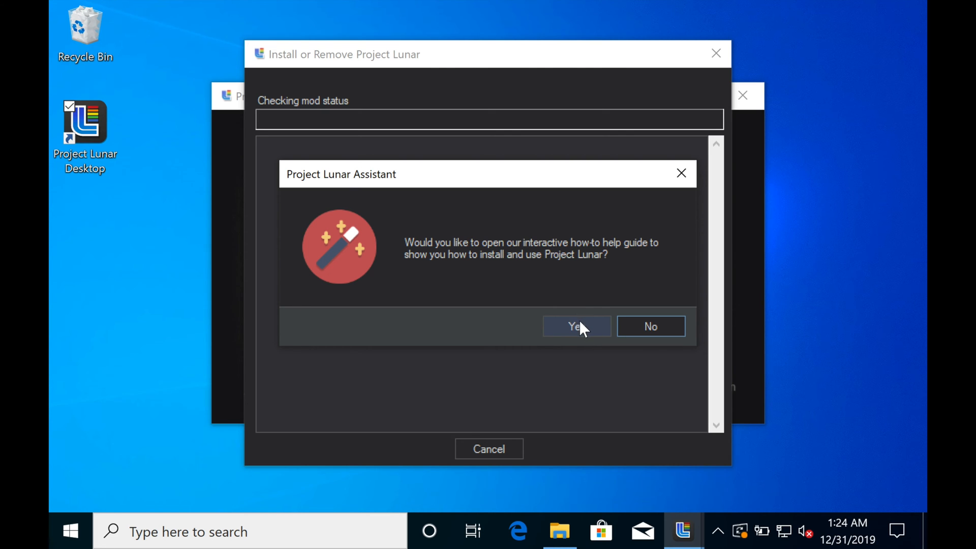
pyautogui.click(575, 326)
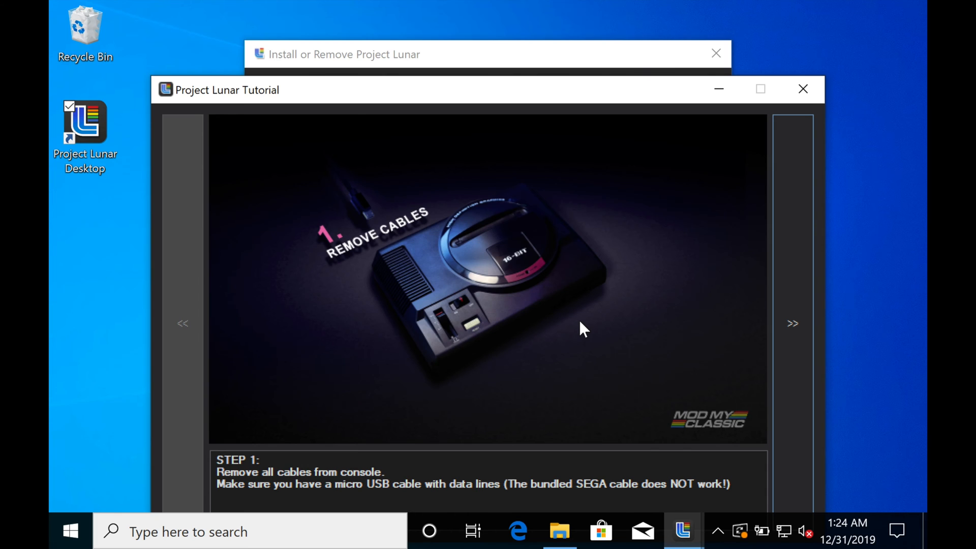
pyautogui.moveTo(606, 335)
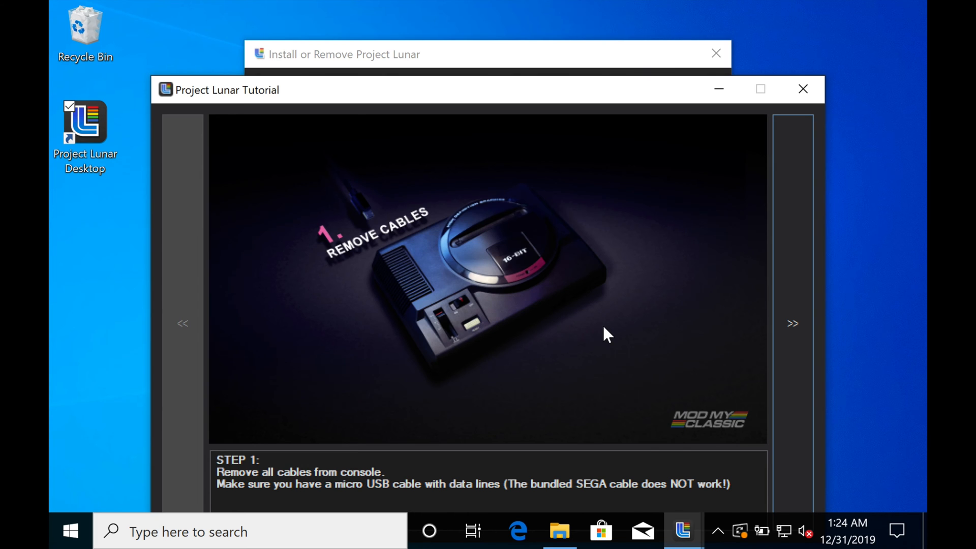
pyautogui.moveTo(629, 391)
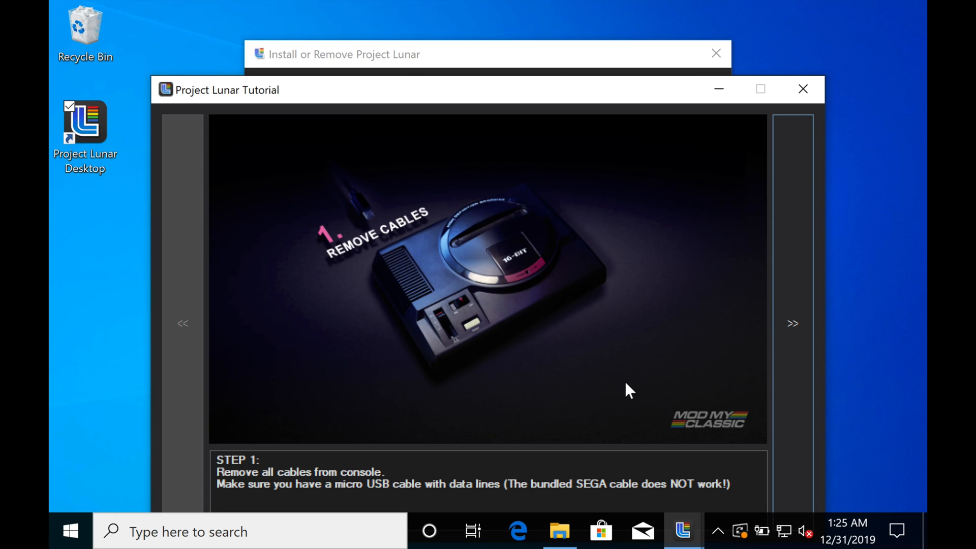
pyautogui.moveTo(397, 103)
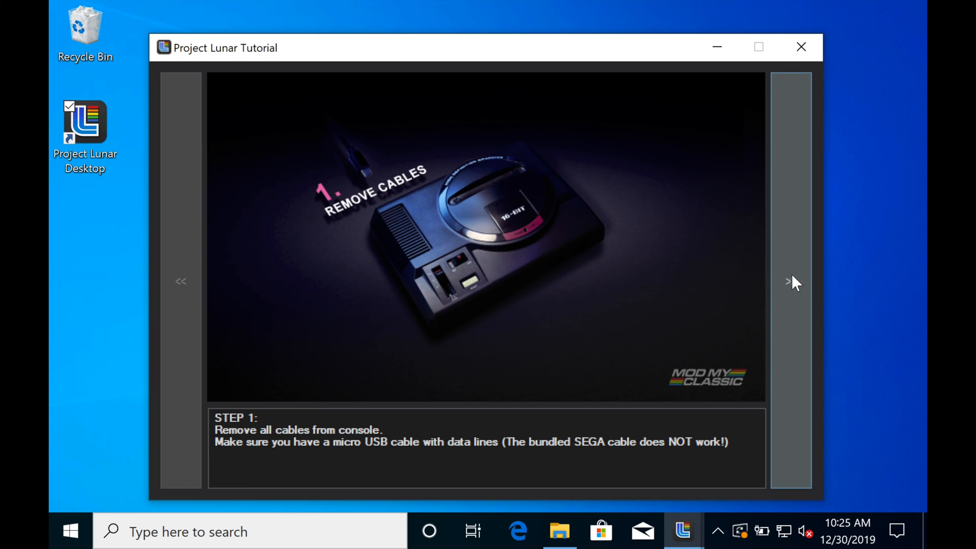
# Step: Advance the tutorial through steps 2, 3, 4 and beyond until installation completes
pyautogui.click(790, 281)
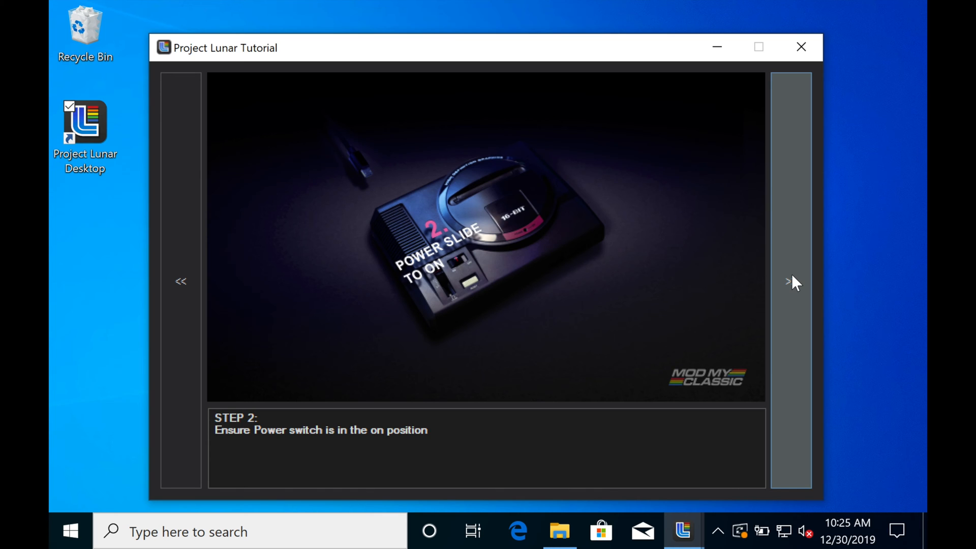
pyautogui.click(790, 281)
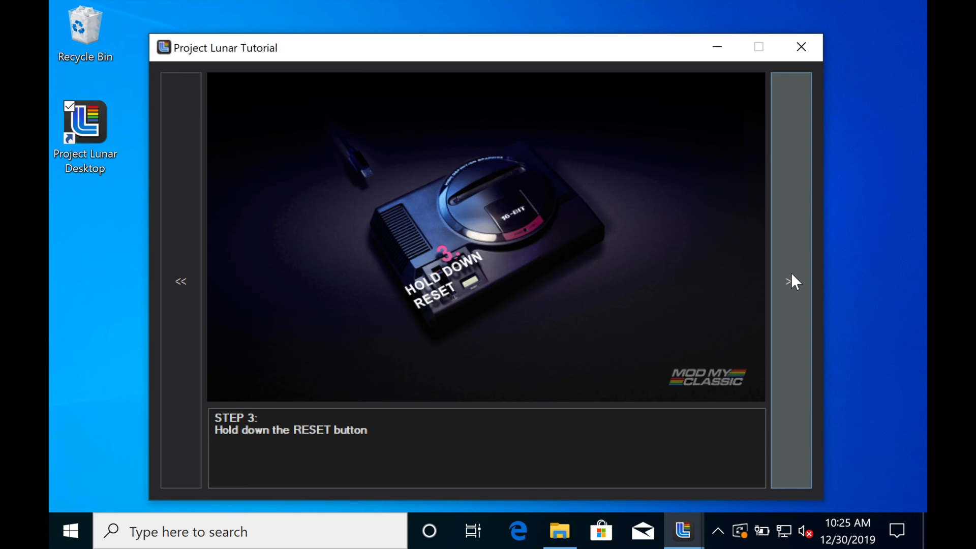
pyautogui.click(791, 281)
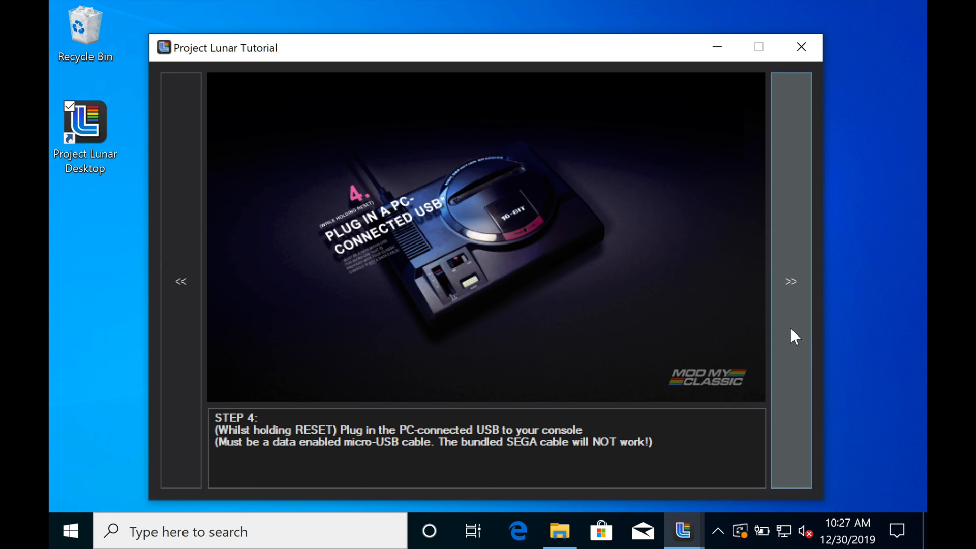
pyautogui.click(790, 281)
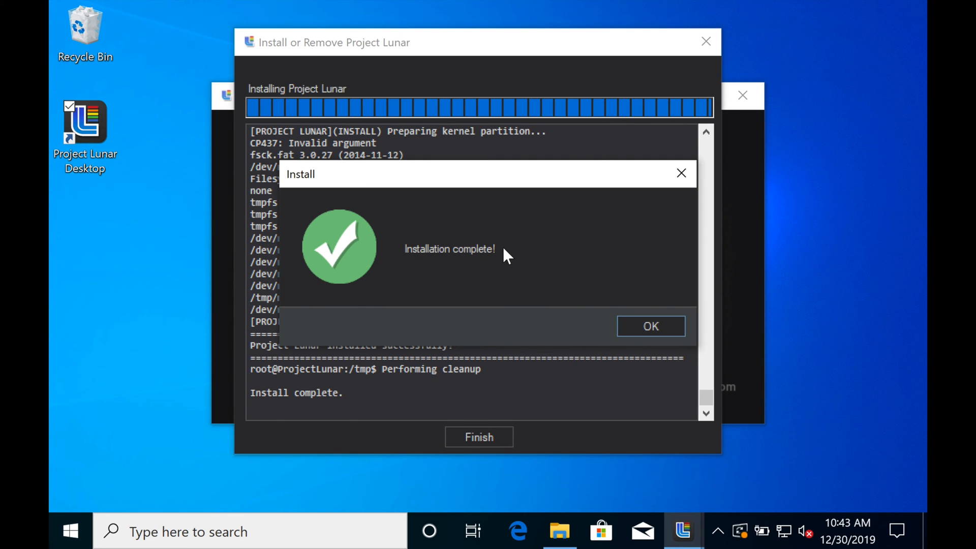
pyautogui.moveTo(626, 313)
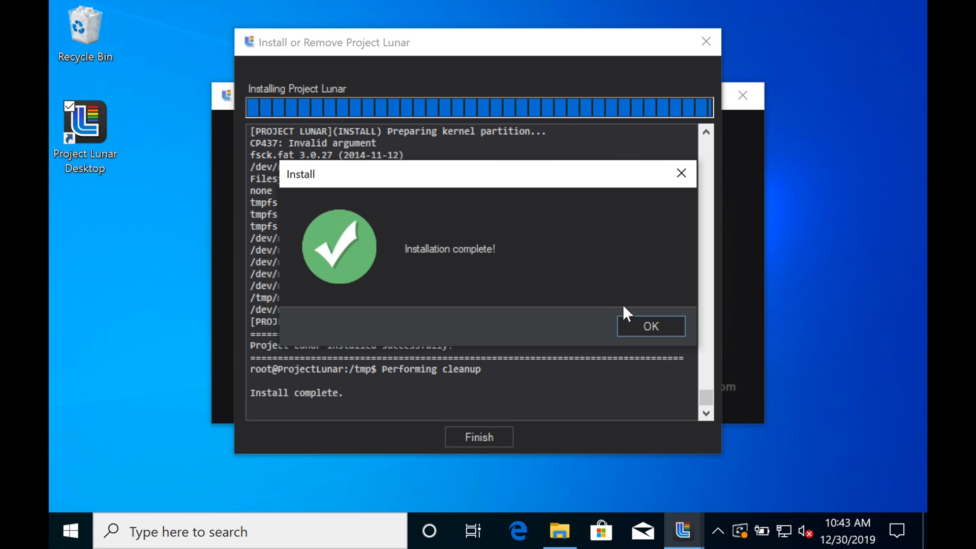
# Step: Dismiss the Installation complete dialog and finish the install log window
pyautogui.click(649, 325)
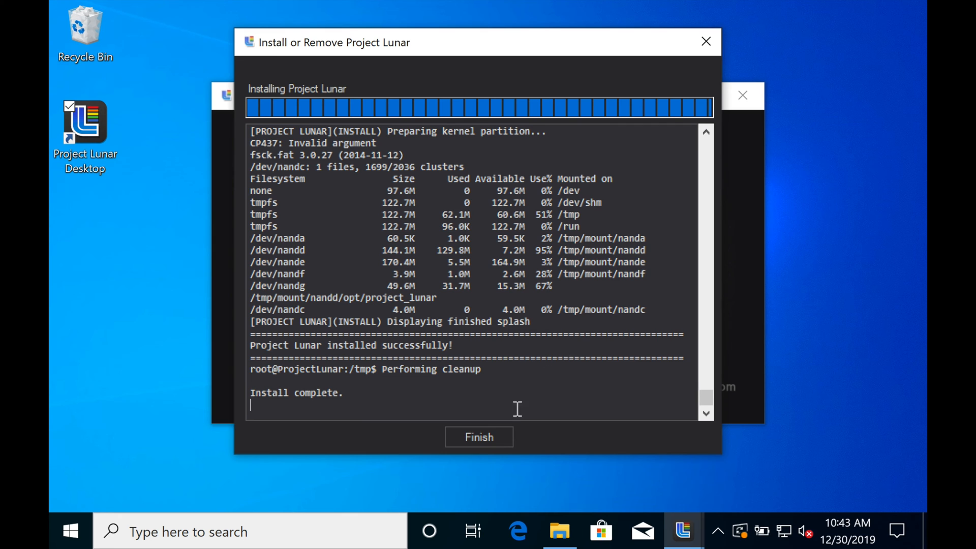
pyautogui.click(478, 436)
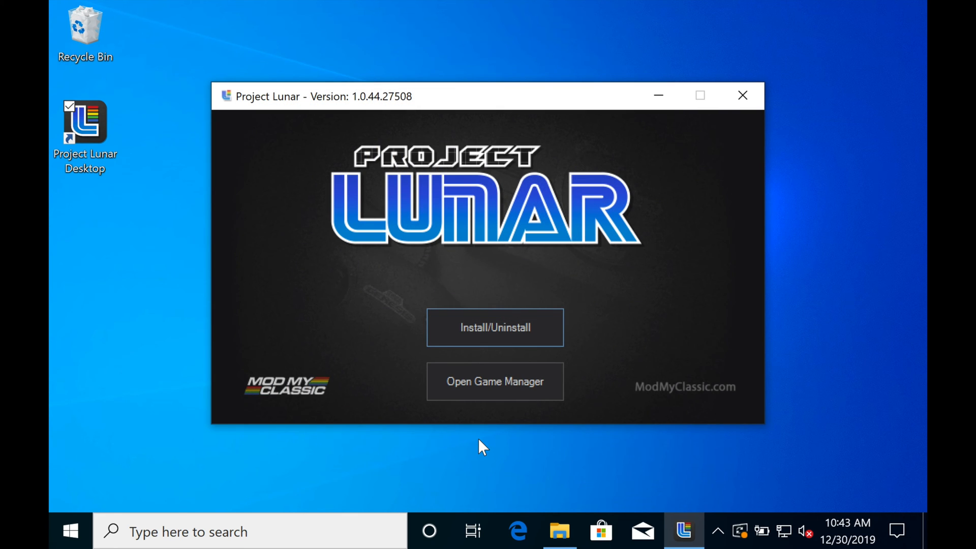
# Step: From the Game Manager, add OutRun using the US Megadrive scraper match with box art
pyautogui.click(494, 380)
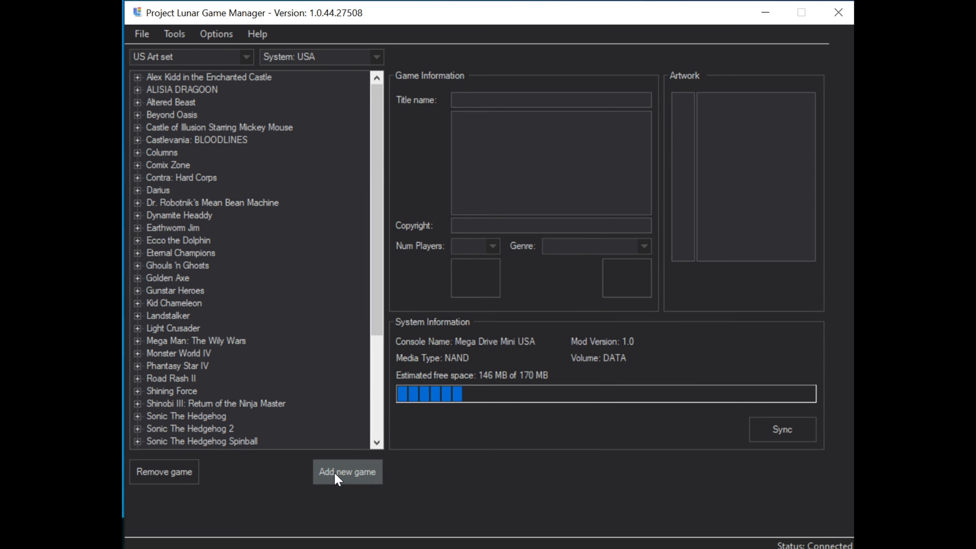
pyautogui.click(347, 471)
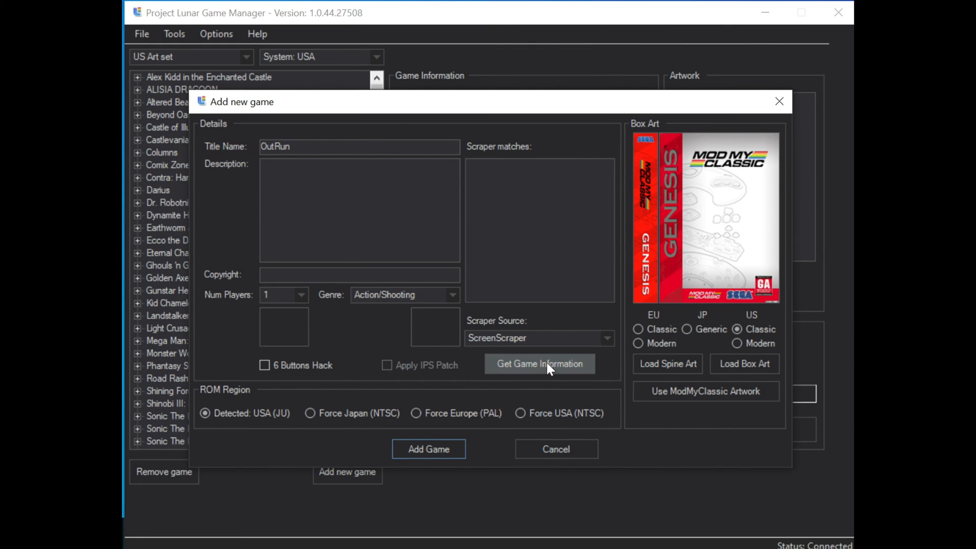
pyautogui.click(539, 364)
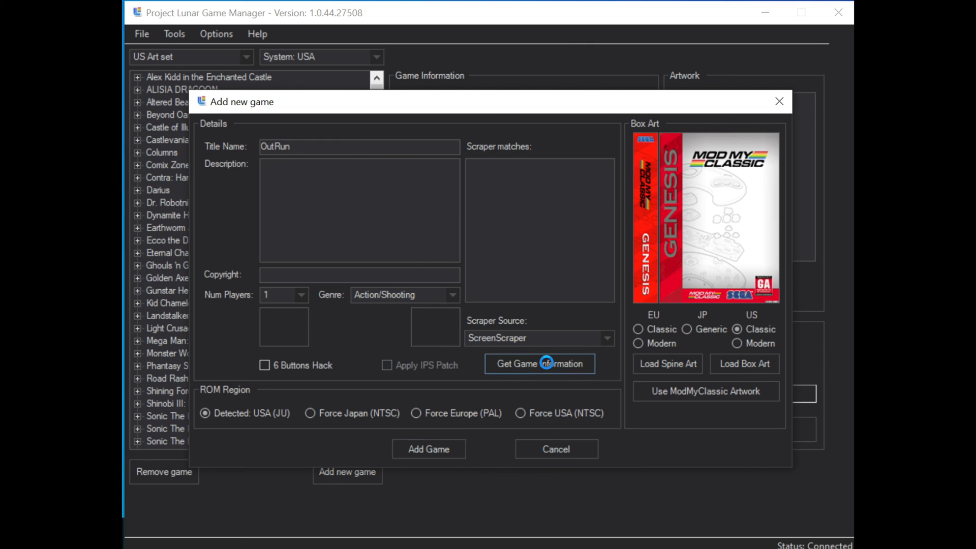
pyautogui.click(539, 363)
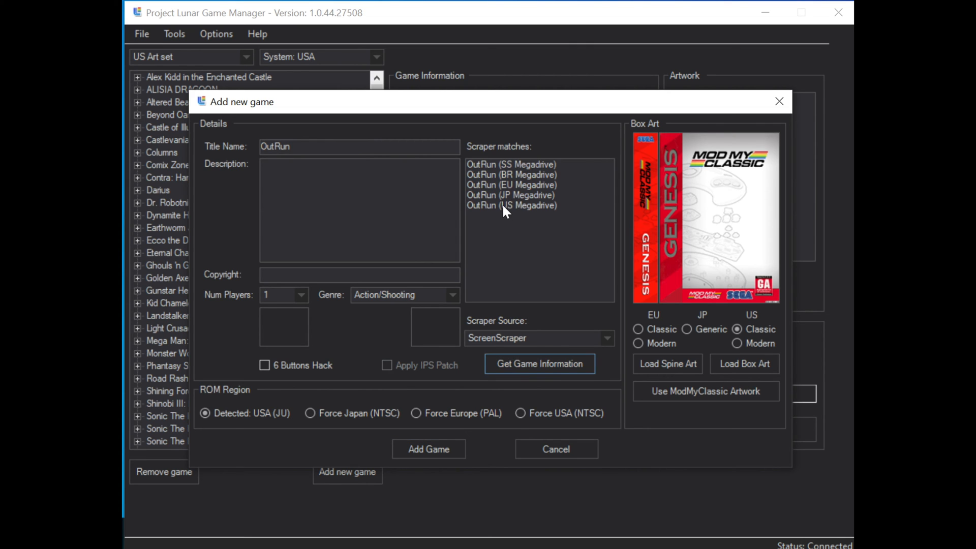
pyautogui.click(511, 205)
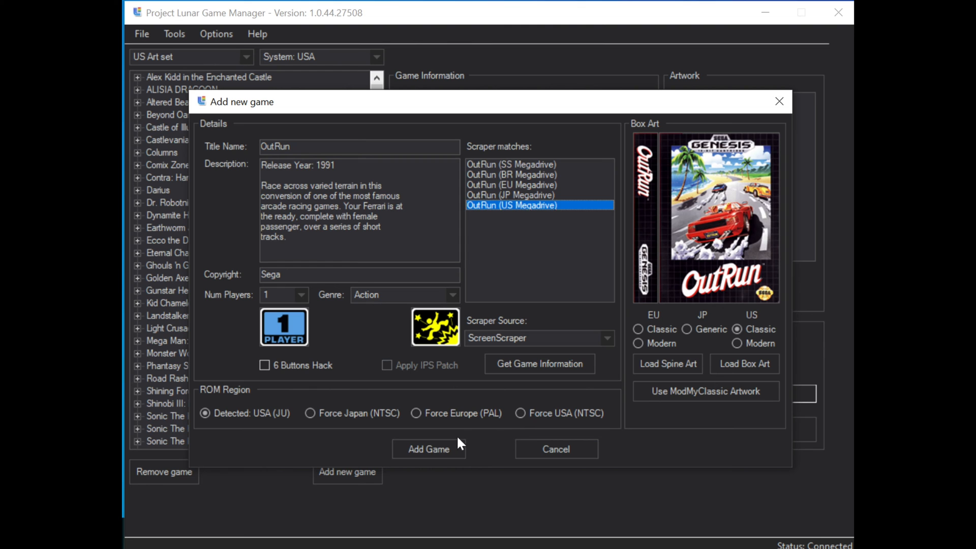
pyautogui.click(427, 449)
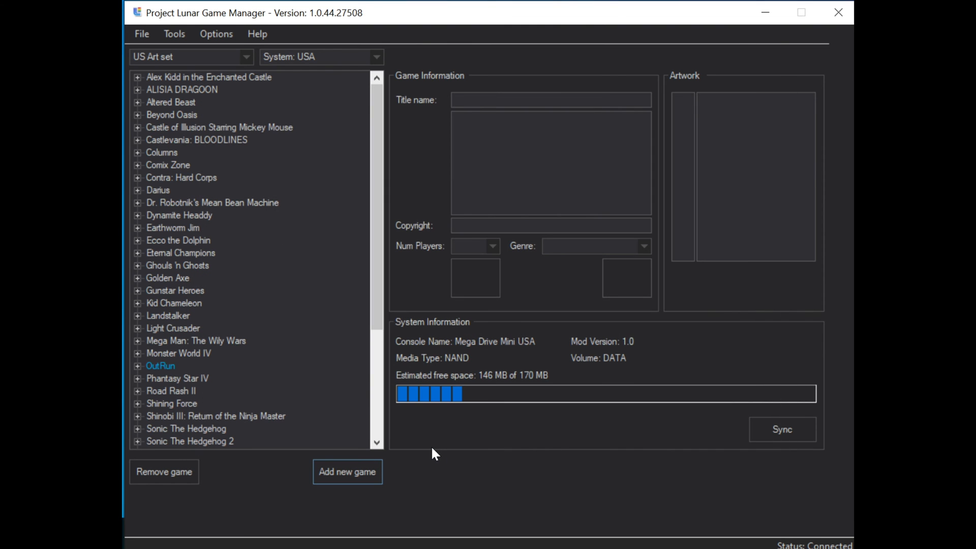
pyautogui.moveTo(388, 455)
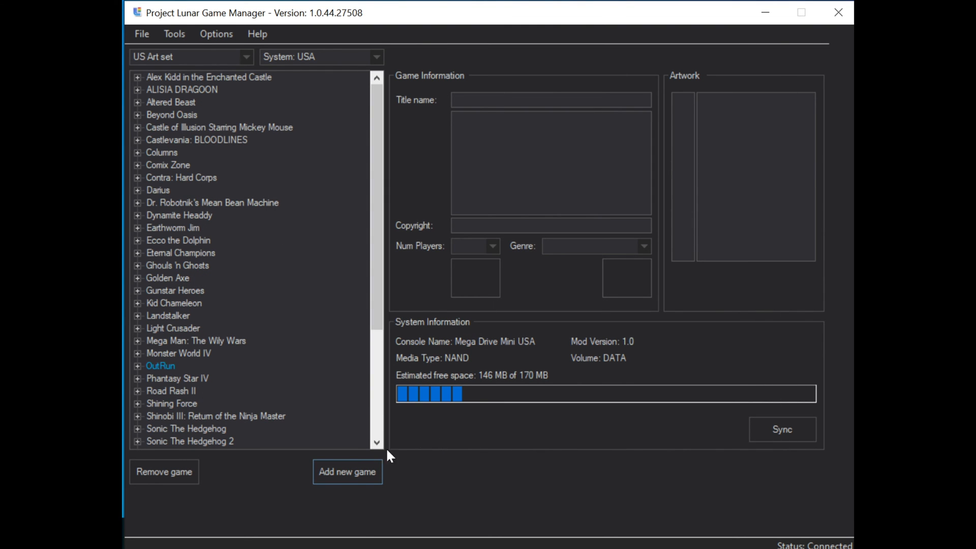
# Step: Add the Spider-Man ROM from Downloads using the Spider-Man & Venom scraper match
pyautogui.click(347, 471)
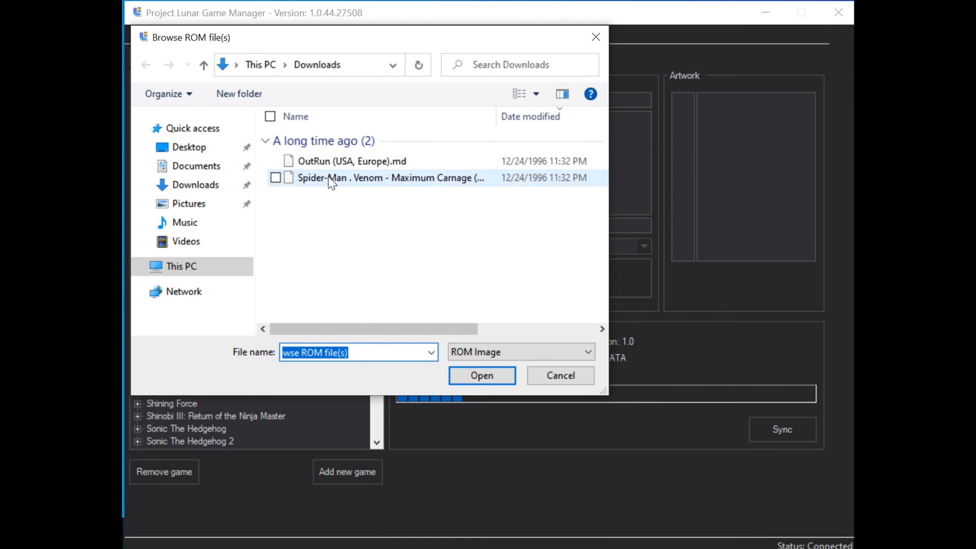
pyautogui.click(481, 375)
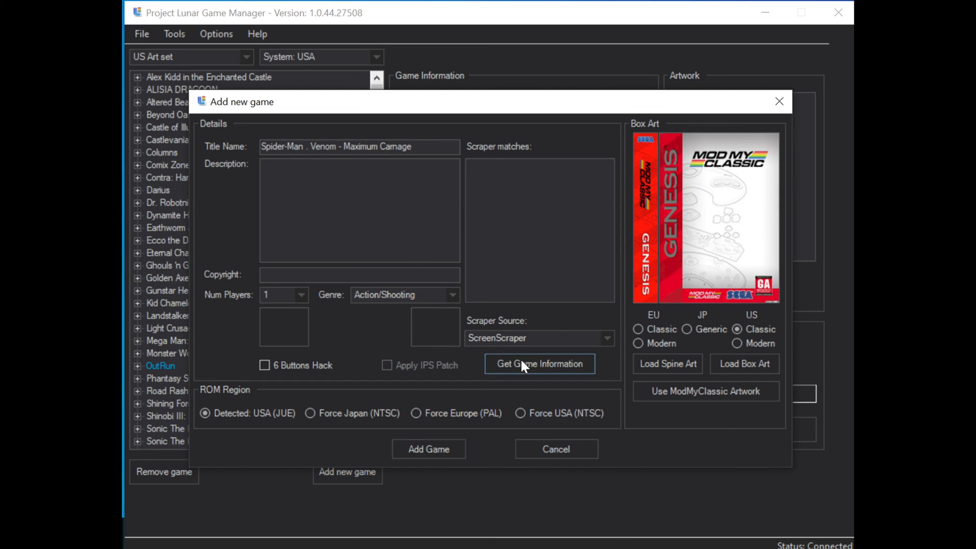
pyautogui.click(538, 363)
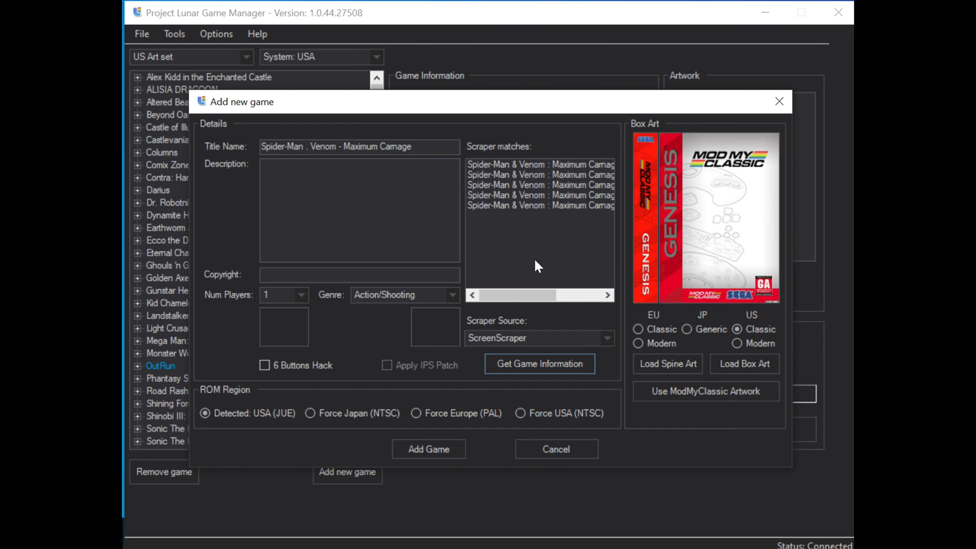
pyautogui.click(538, 205)
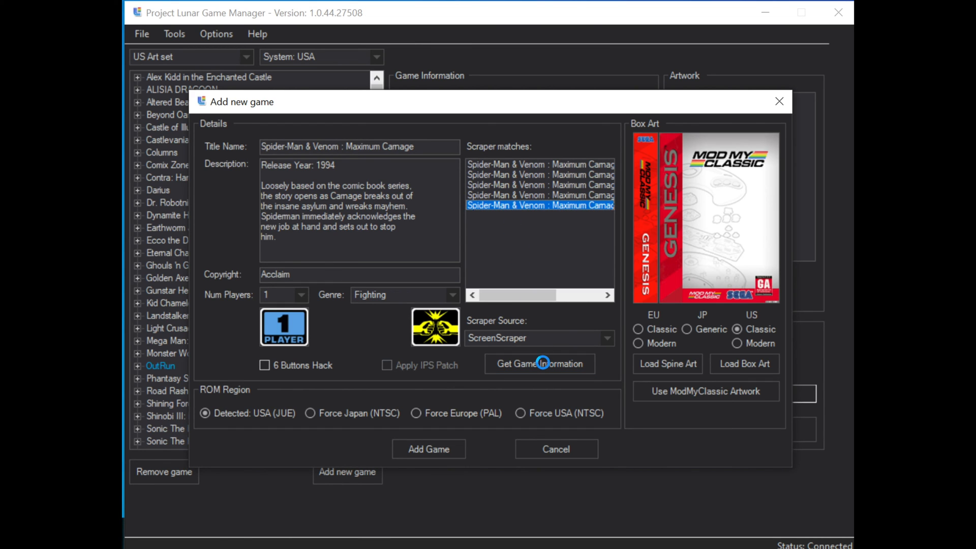
pyautogui.click(538, 363)
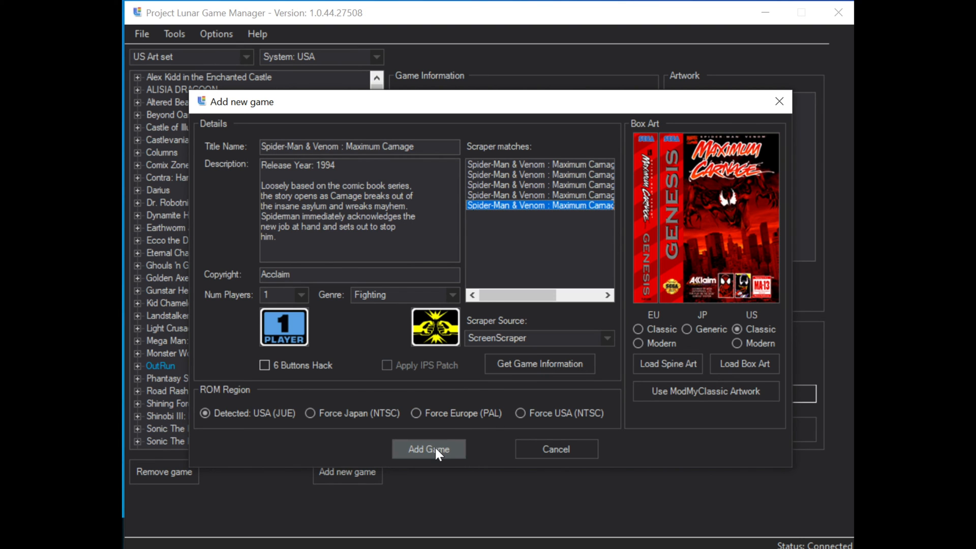
pyautogui.click(428, 449)
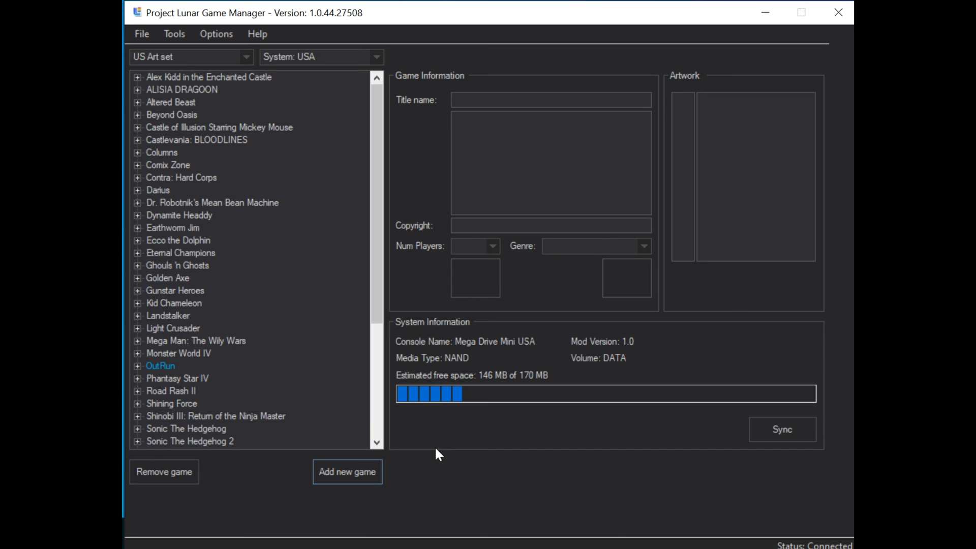
pyautogui.moveTo(283, 441)
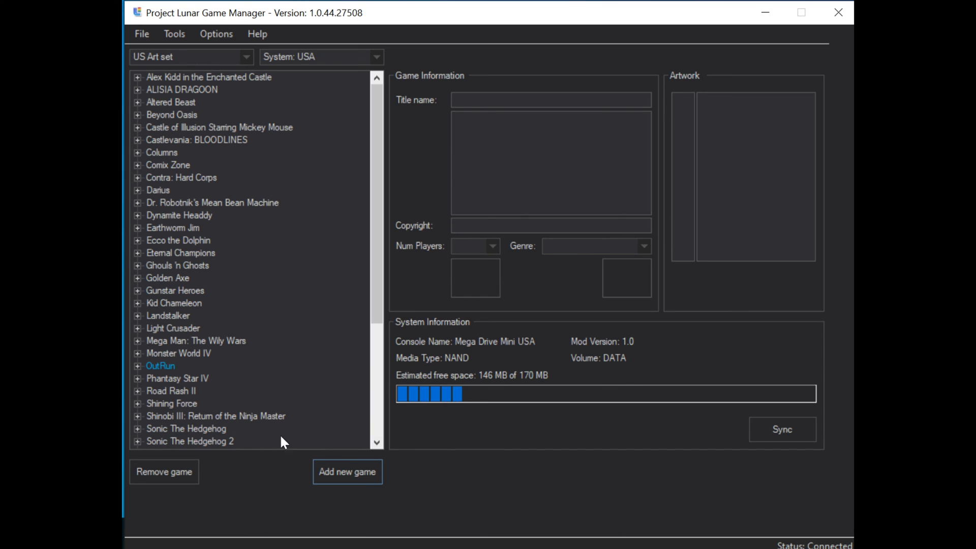
pyautogui.moveTo(209, 386)
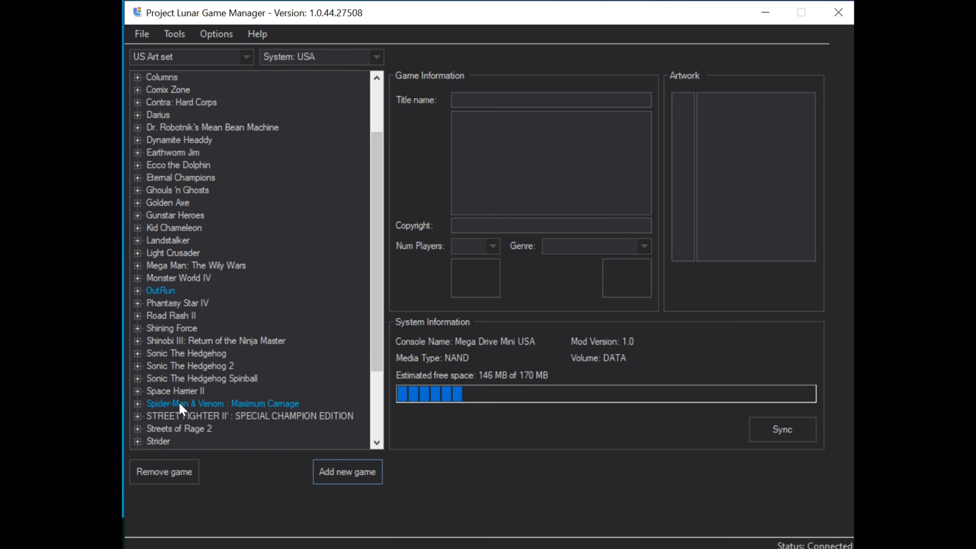
pyautogui.moveTo(176, 408)
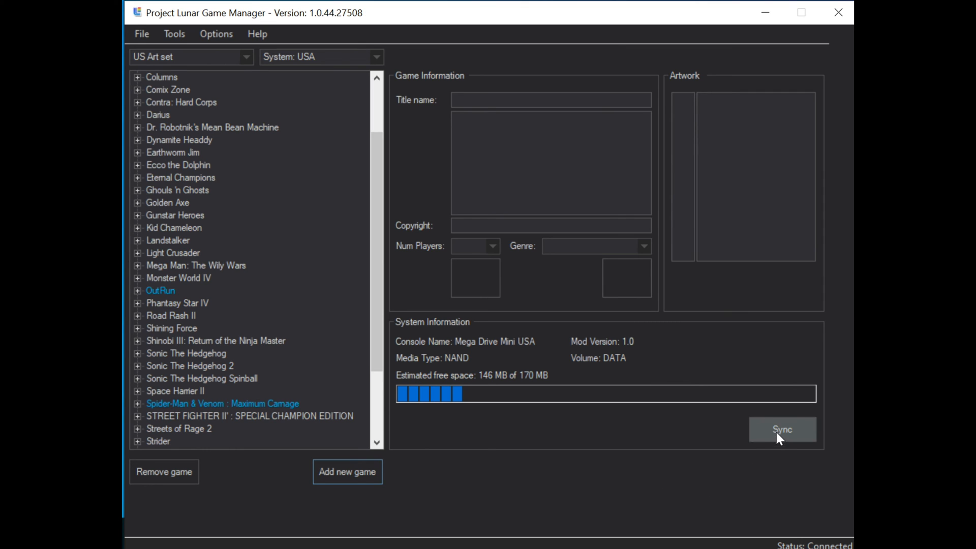
# Step: Sync the game list changes to the console, confirming Yes to sync now
pyautogui.click(782, 430)
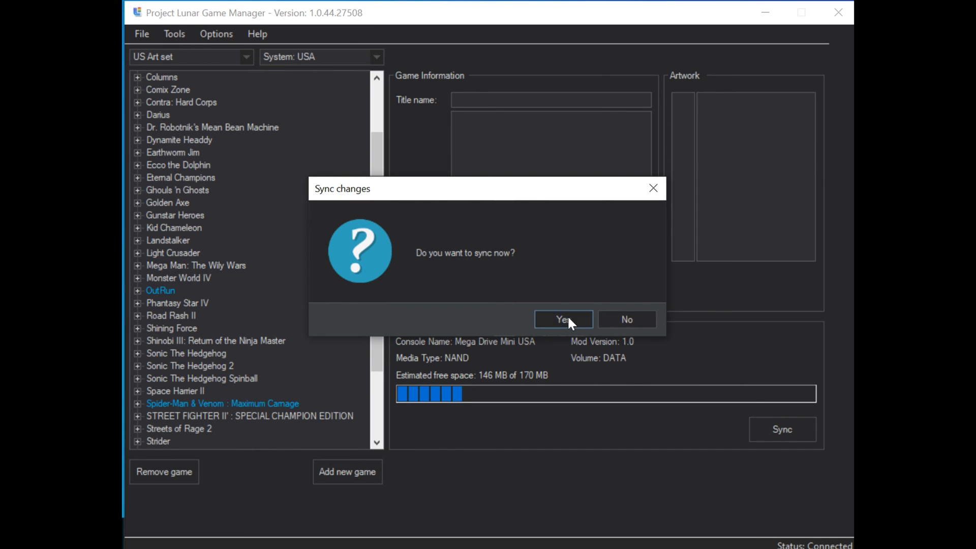
pyautogui.click(562, 319)
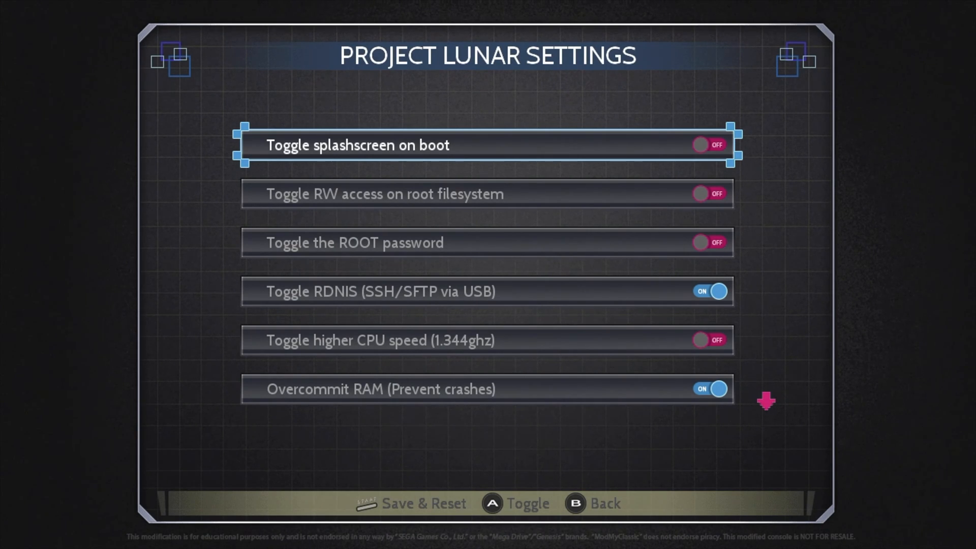
# Step: Move down the Project Lunar settings to the higher CPU speed option
pyautogui.press('Down')
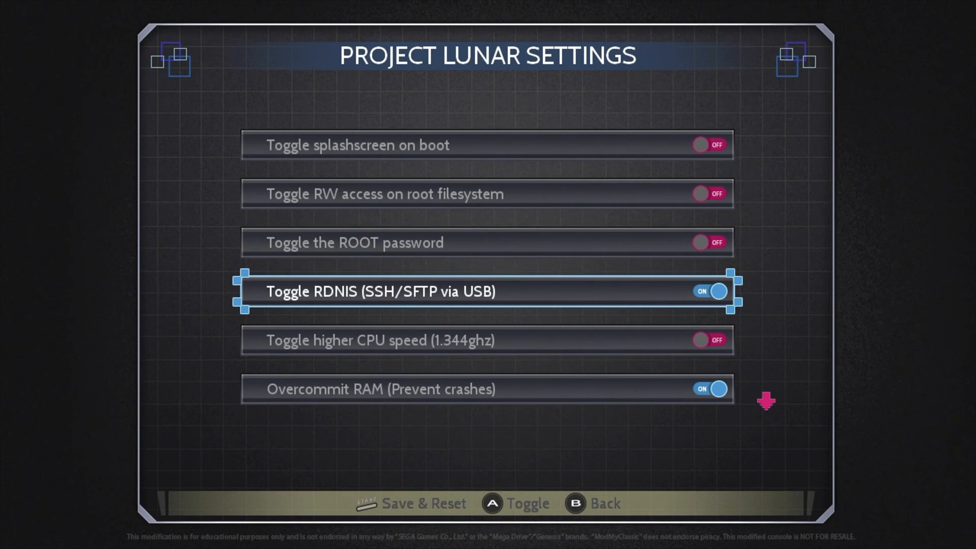
pyautogui.press('down')
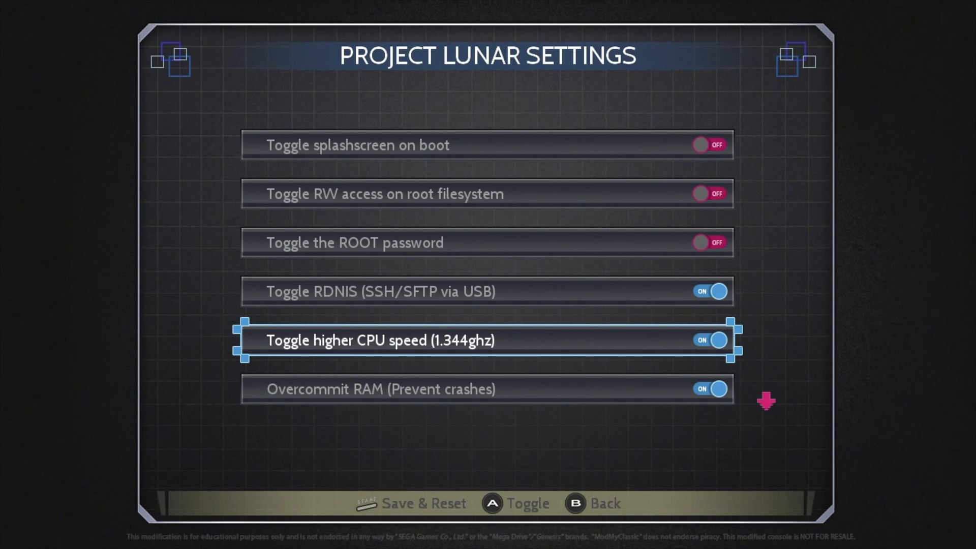
pyautogui.scroll(-3)
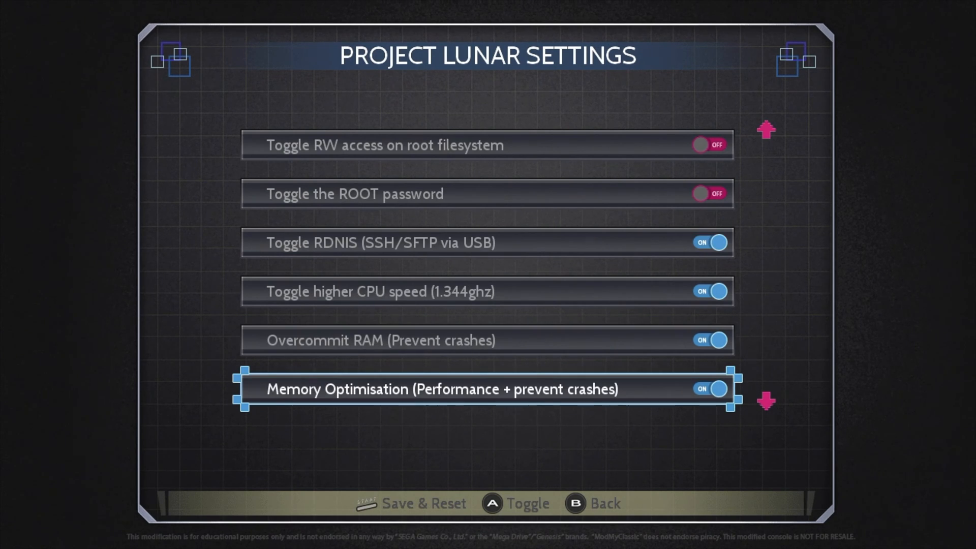
pyautogui.scroll(-3)
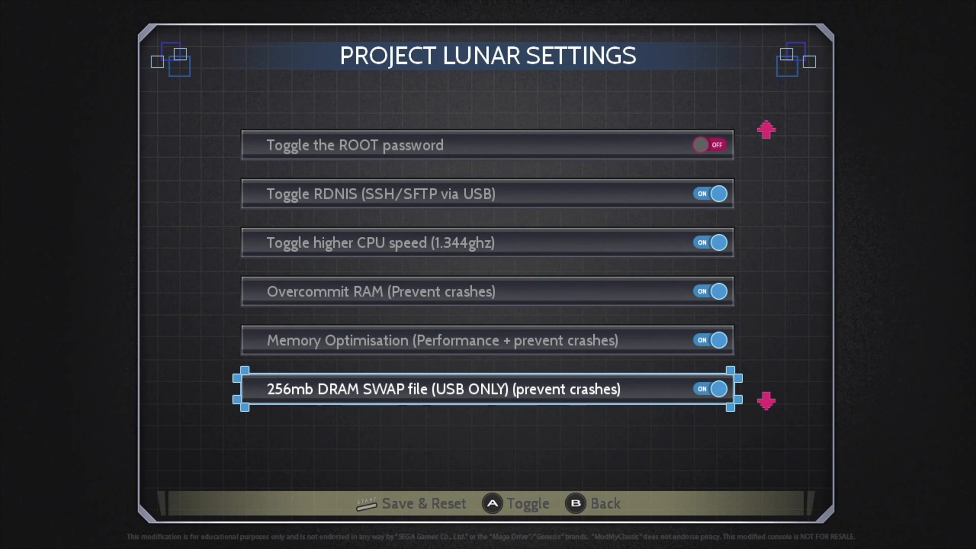
# Step: Toggle the 256mb swap file option off and back on
pyautogui.click(710, 389)
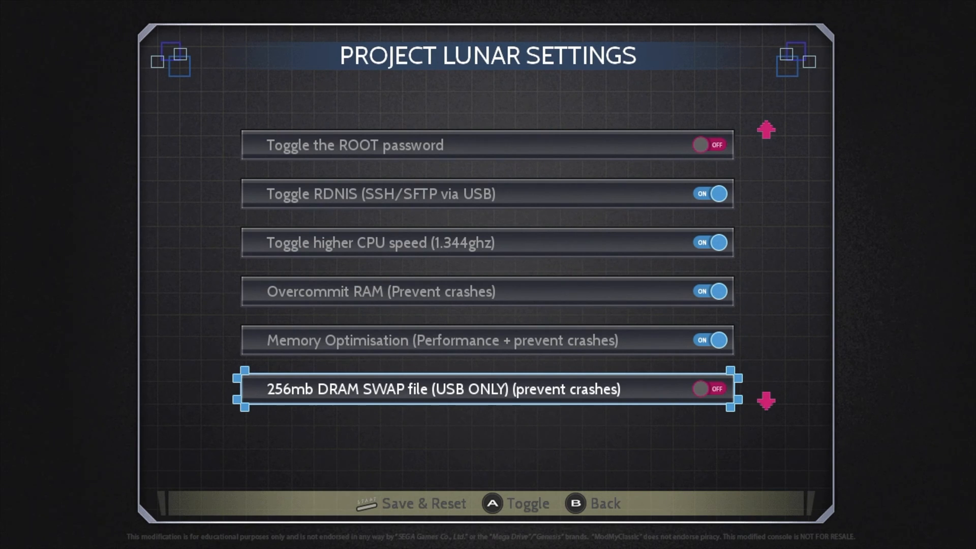
pyautogui.click(711, 389)
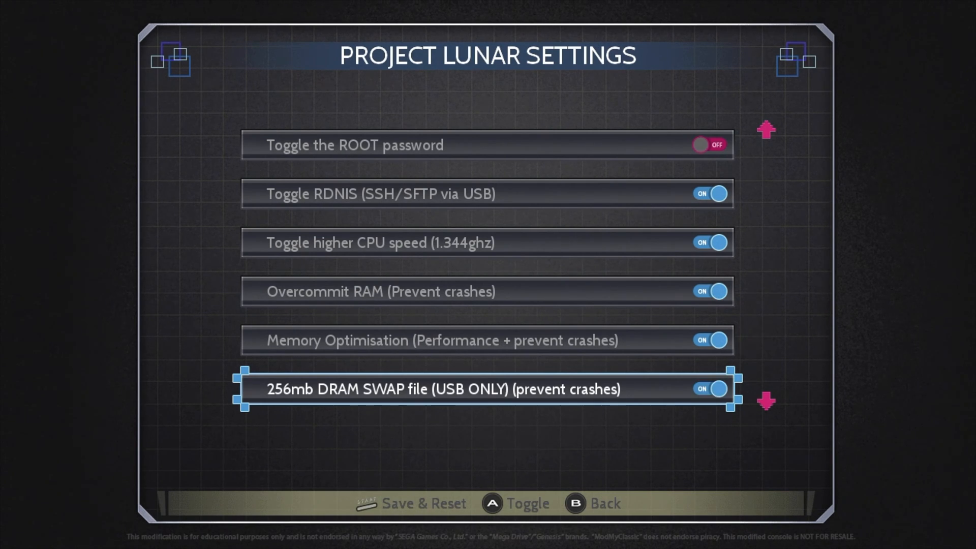
pyautogui.scroll(-3)
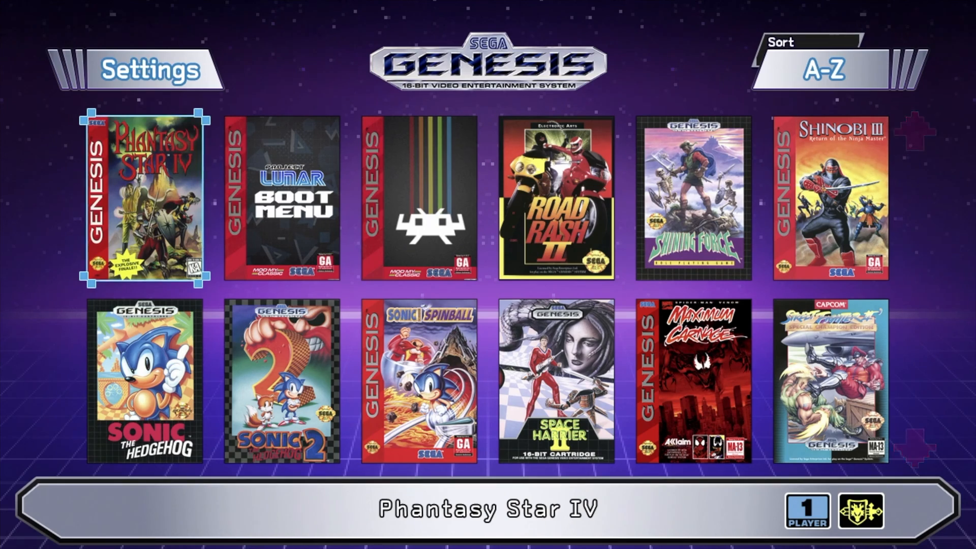
# Step: Browse the library to OutRun, open its details and choose Game Start
pyautogui.press('down')
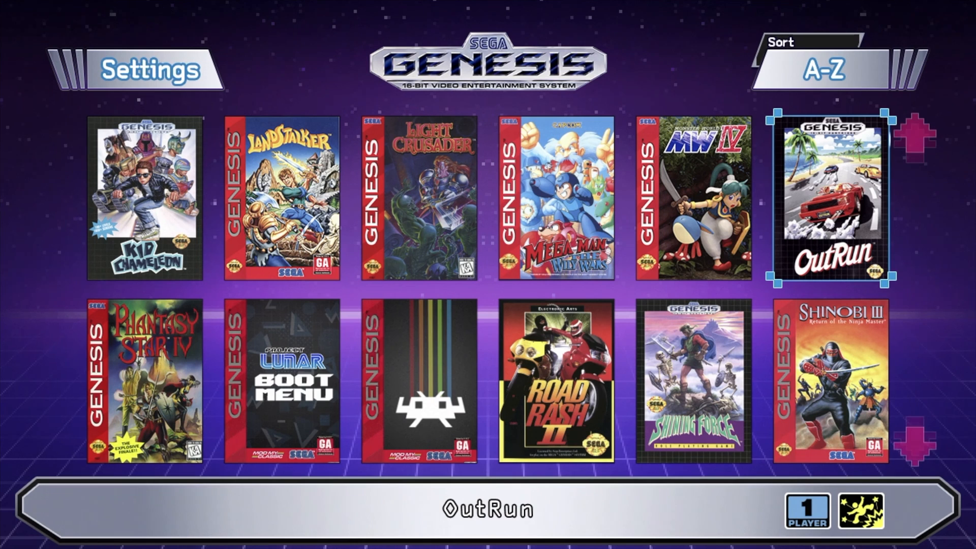
pyautogui.click(833, 197)
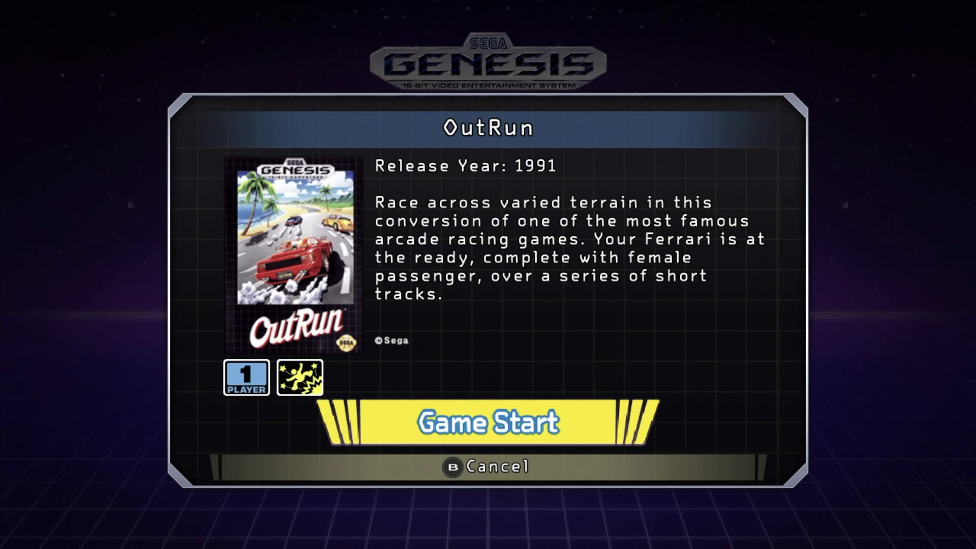
pyautogui.click(488, 422)
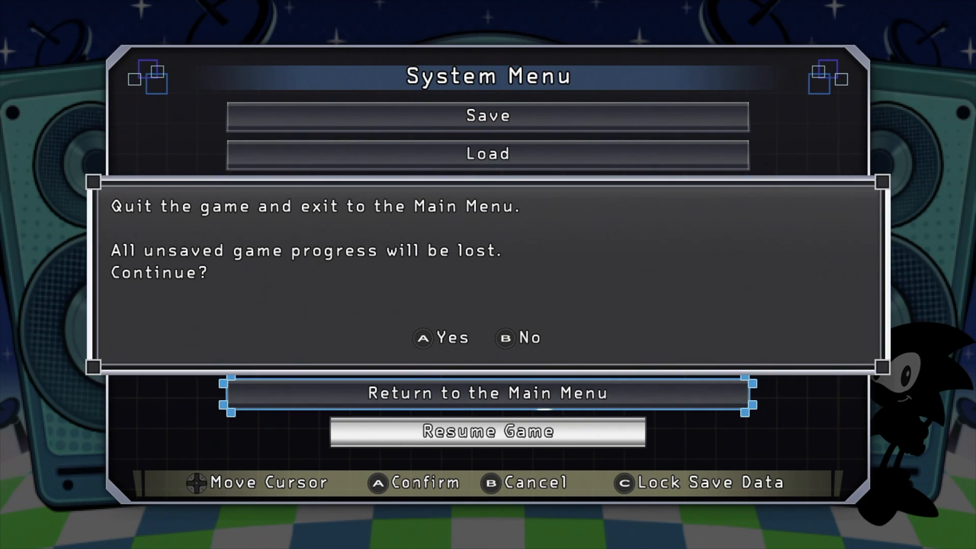
# Step: Confirm Yes to quit OutRun and return to the Main Menu
pyautogui.click(441, 338)
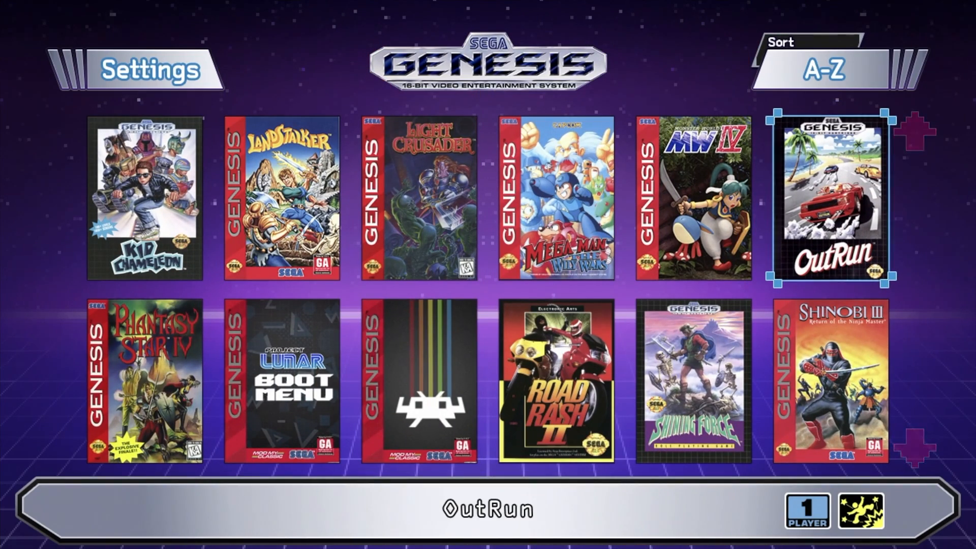